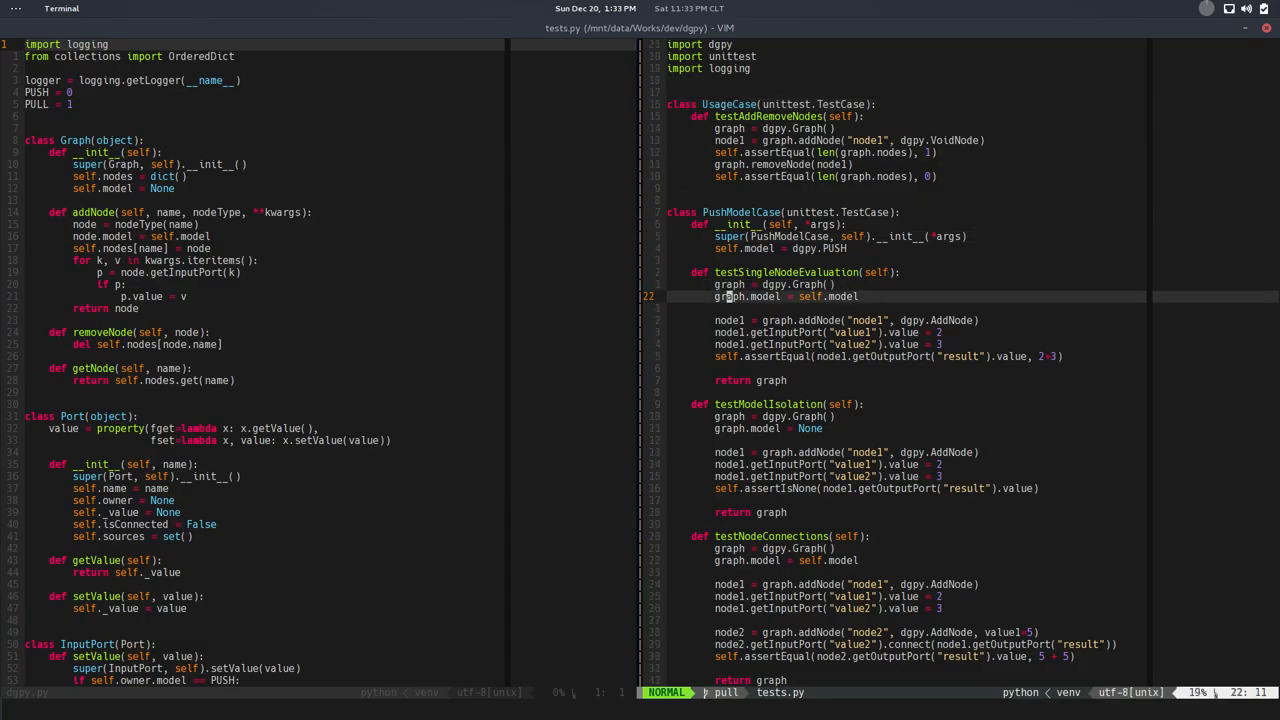
# Step: Add logger = logging.getLogger("dgpy") with a StreamHandler at the top of tests.py
pyautogui.scroll(-3)
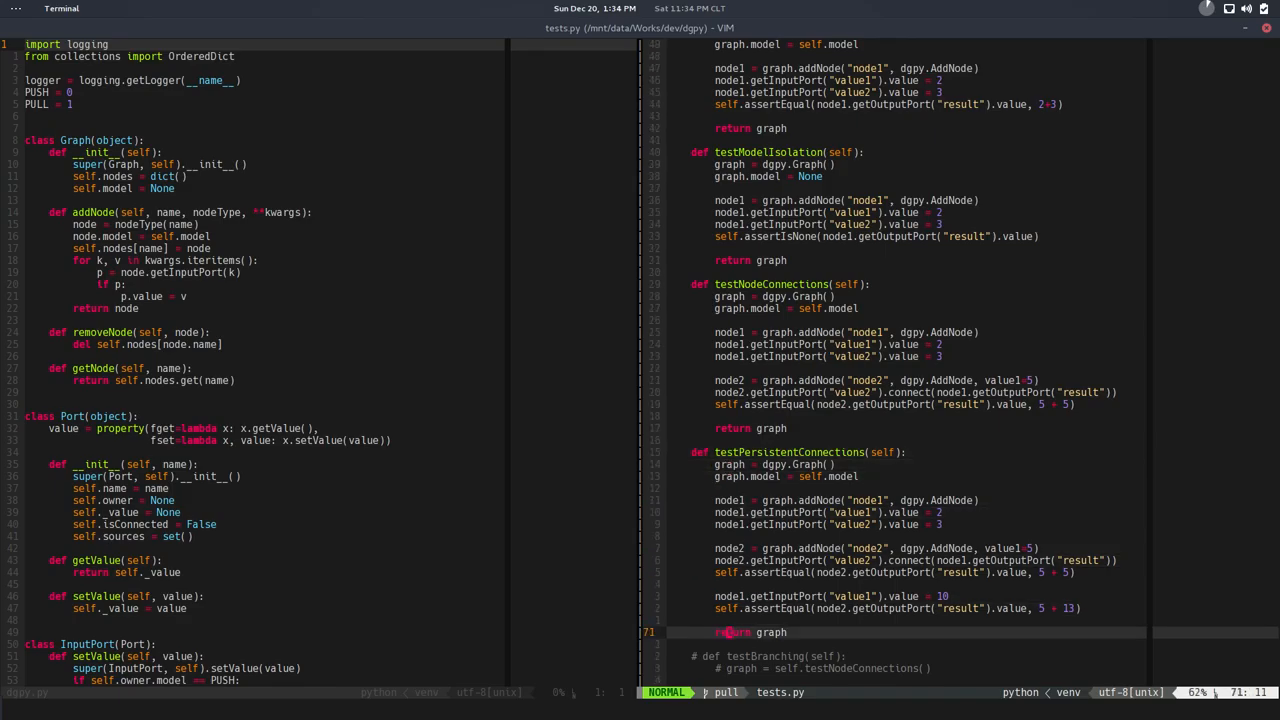
pyautogui.scroll(-3)
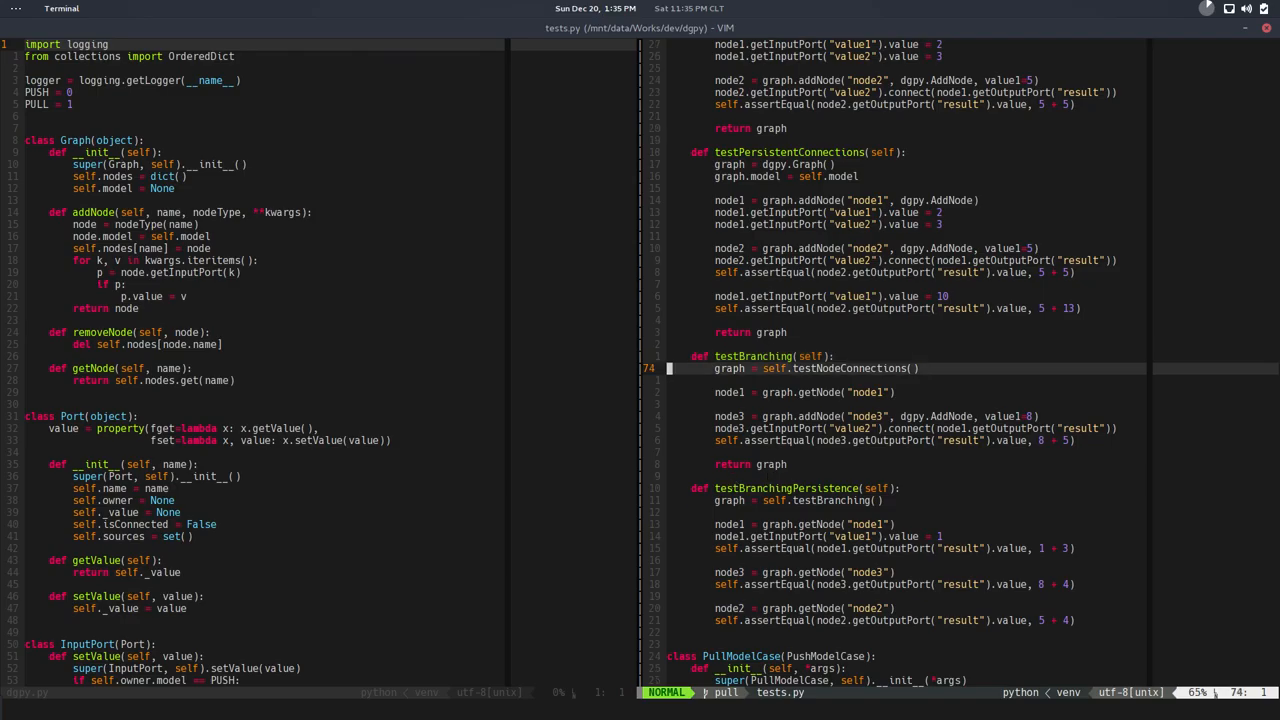
pyautogui.scroll(-3)
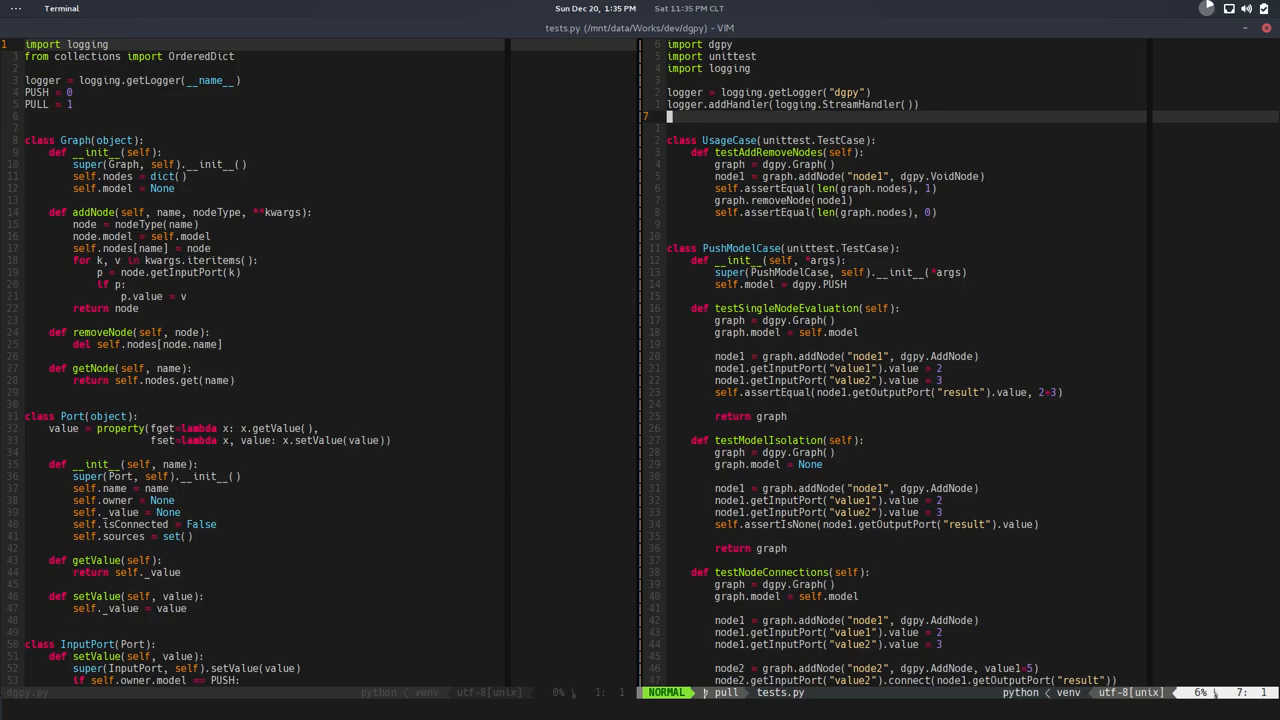
# Step: Start a def setUp(self): stub right after PushModelCase.__init__
pyautogui.scroll(-3)
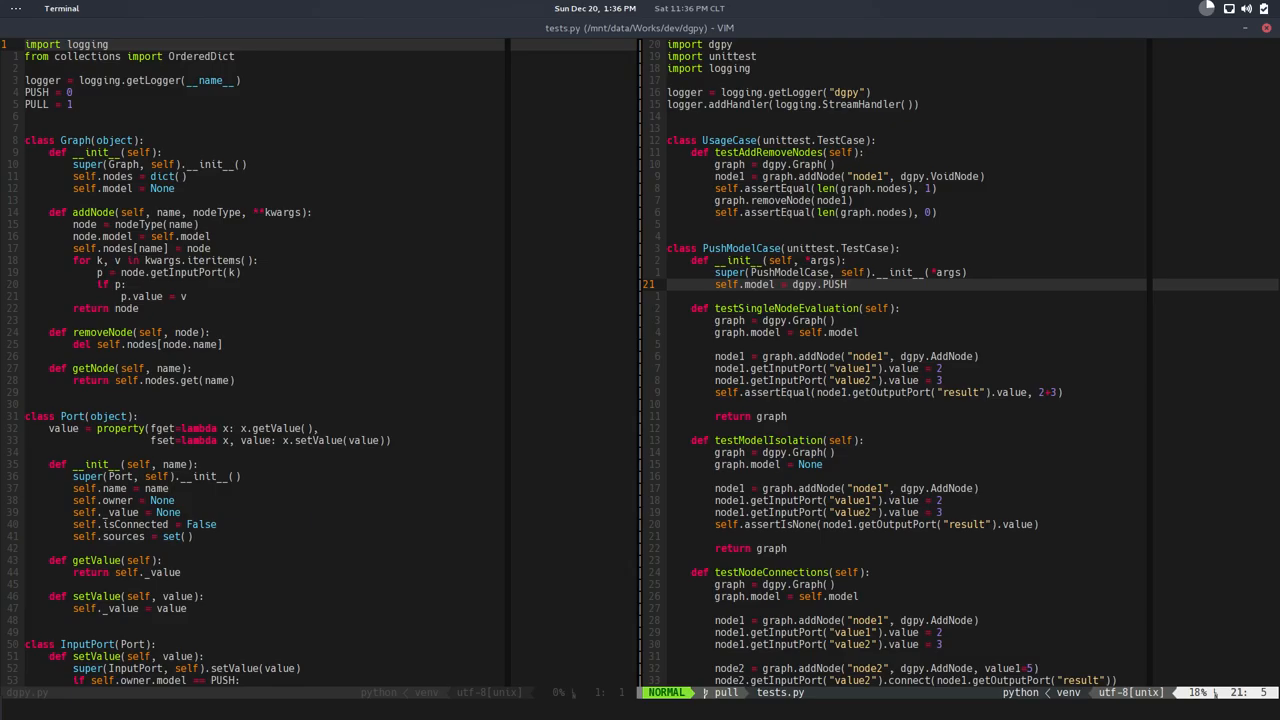
pyautogui.press('o')
pyautogui.write('def setUp(self):')
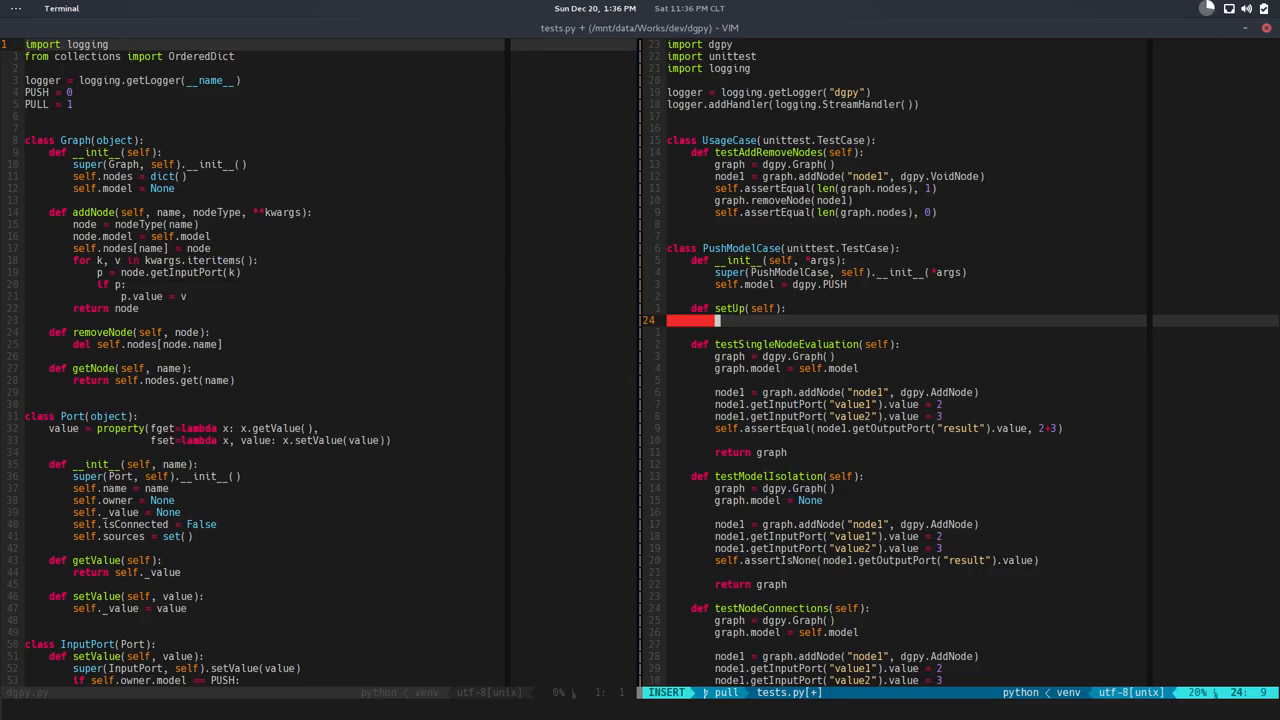
# Step: Write setUp body: self.loggerLevel = logger.level and logger.setLevel(logging.NOTSET)
pyautogui.write('self.l')
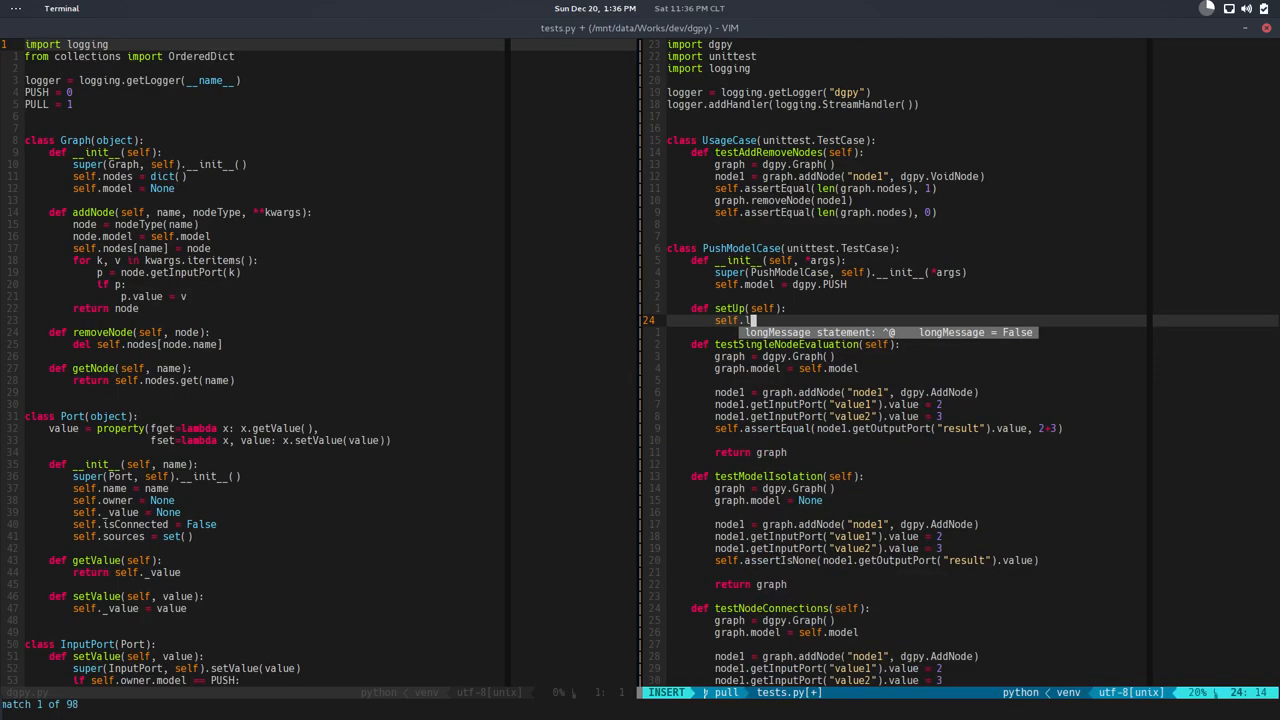
pyautogui.write('oggerLevel')
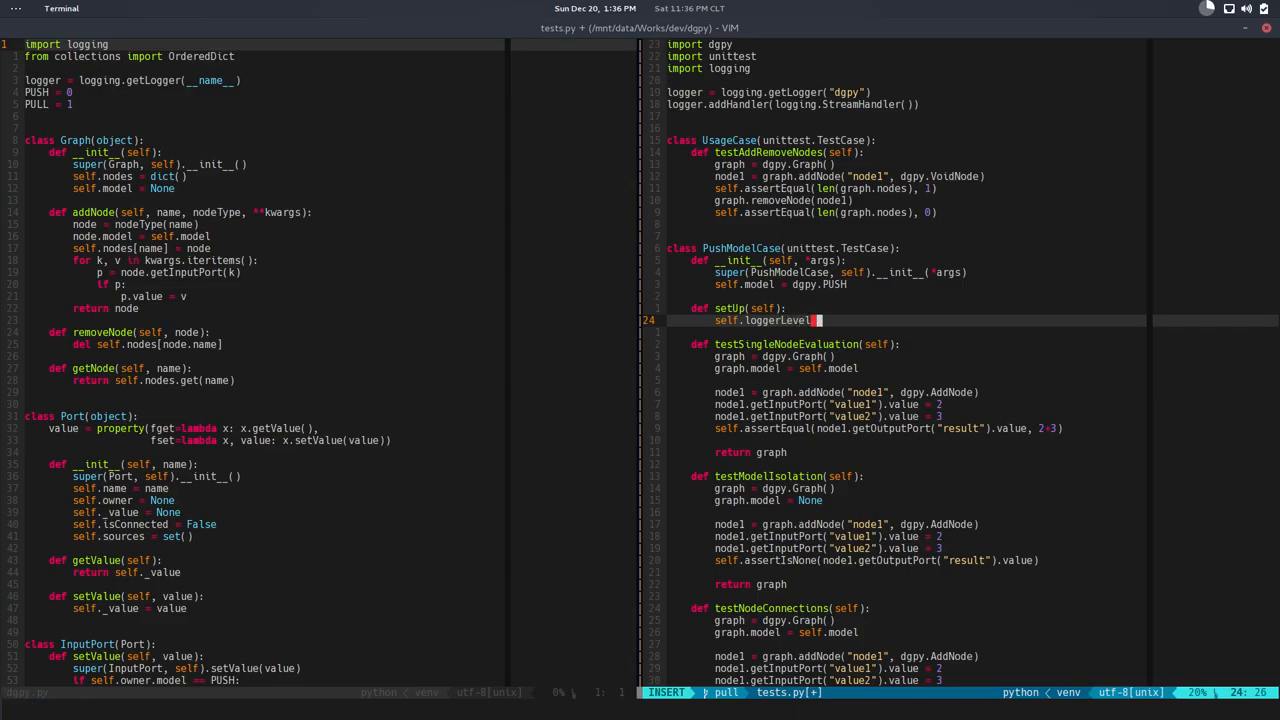
pyautogui.write('= logger')
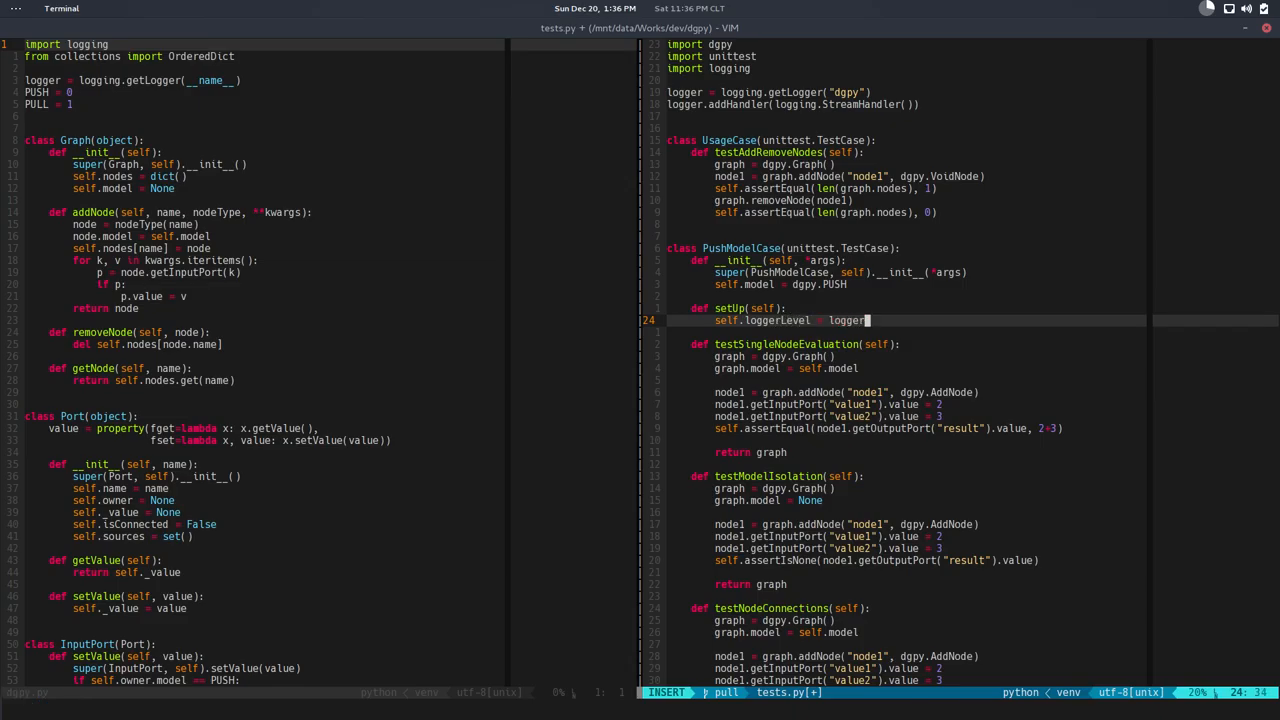
pyautogui.write('.leve')
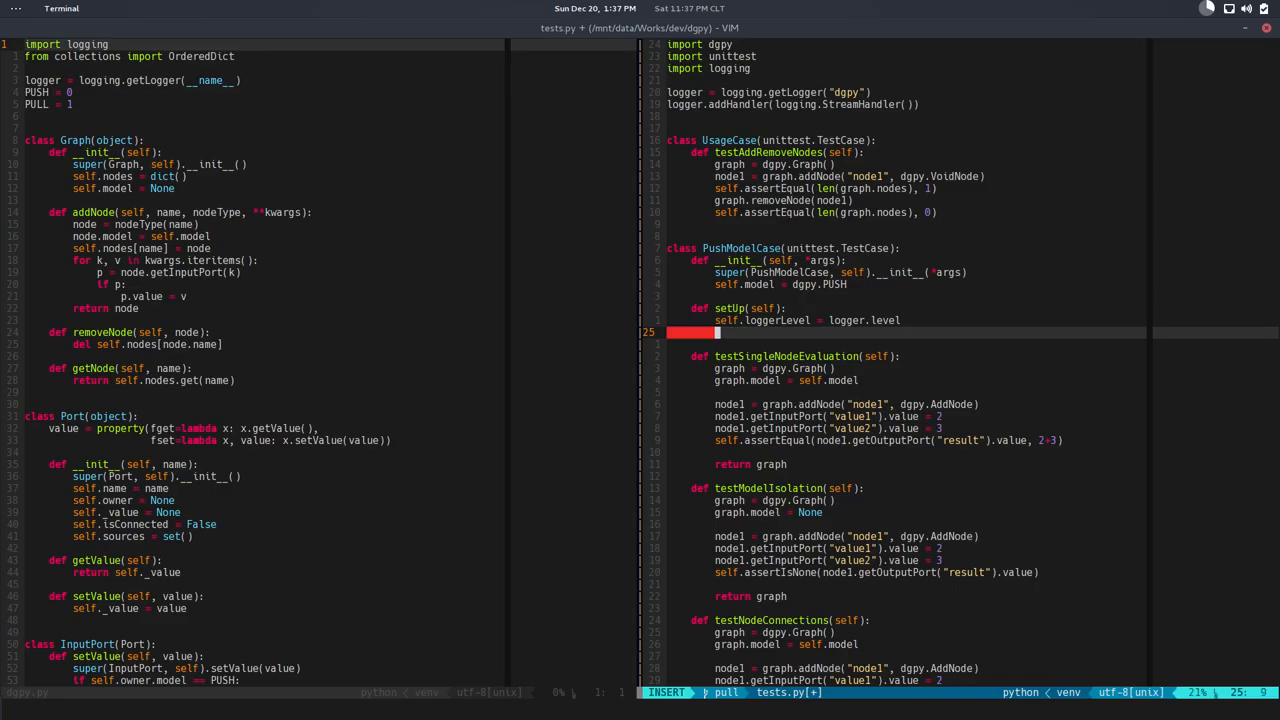
pyautogui.write('logger.')
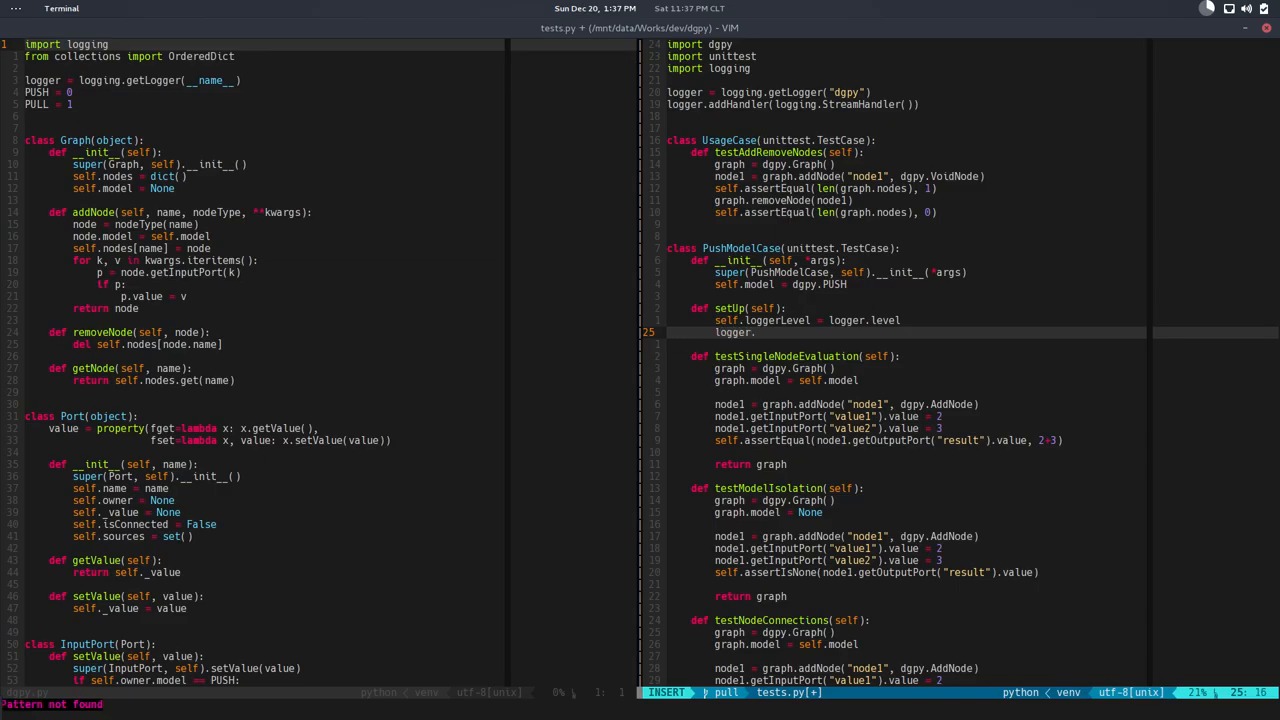
pyautogui.write('setLevel(')
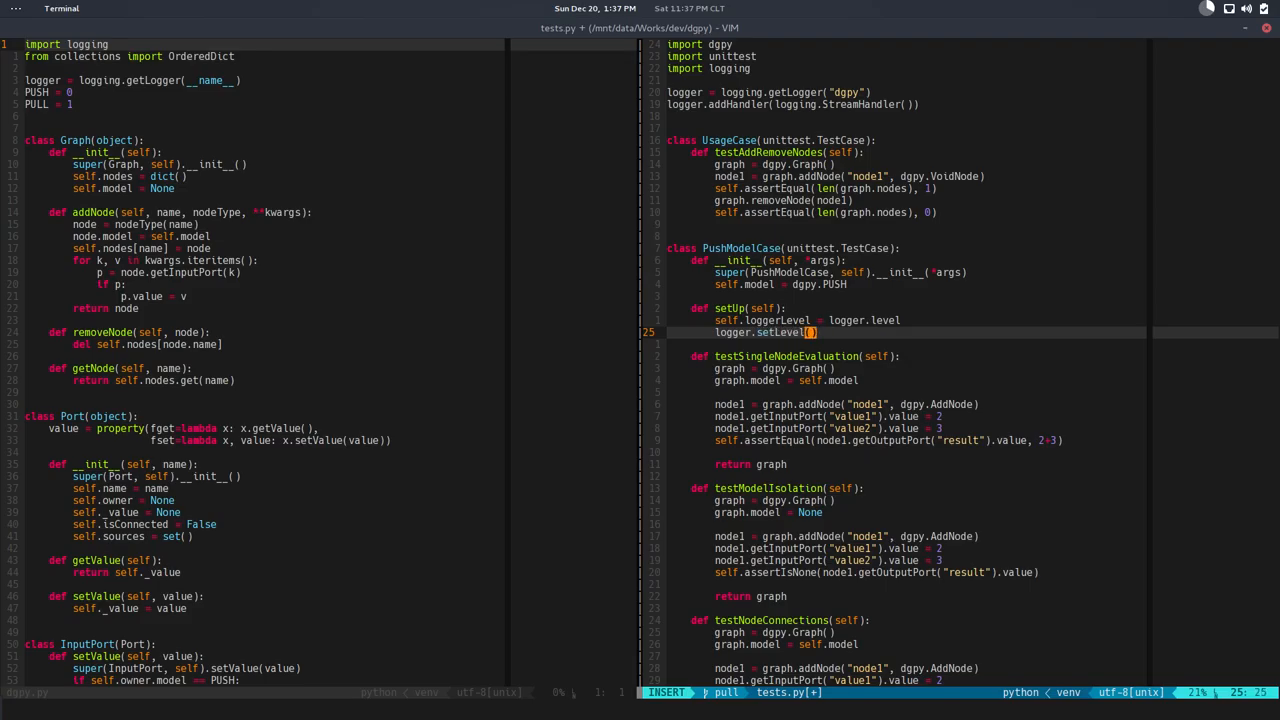
pyautogui.write('logging.')
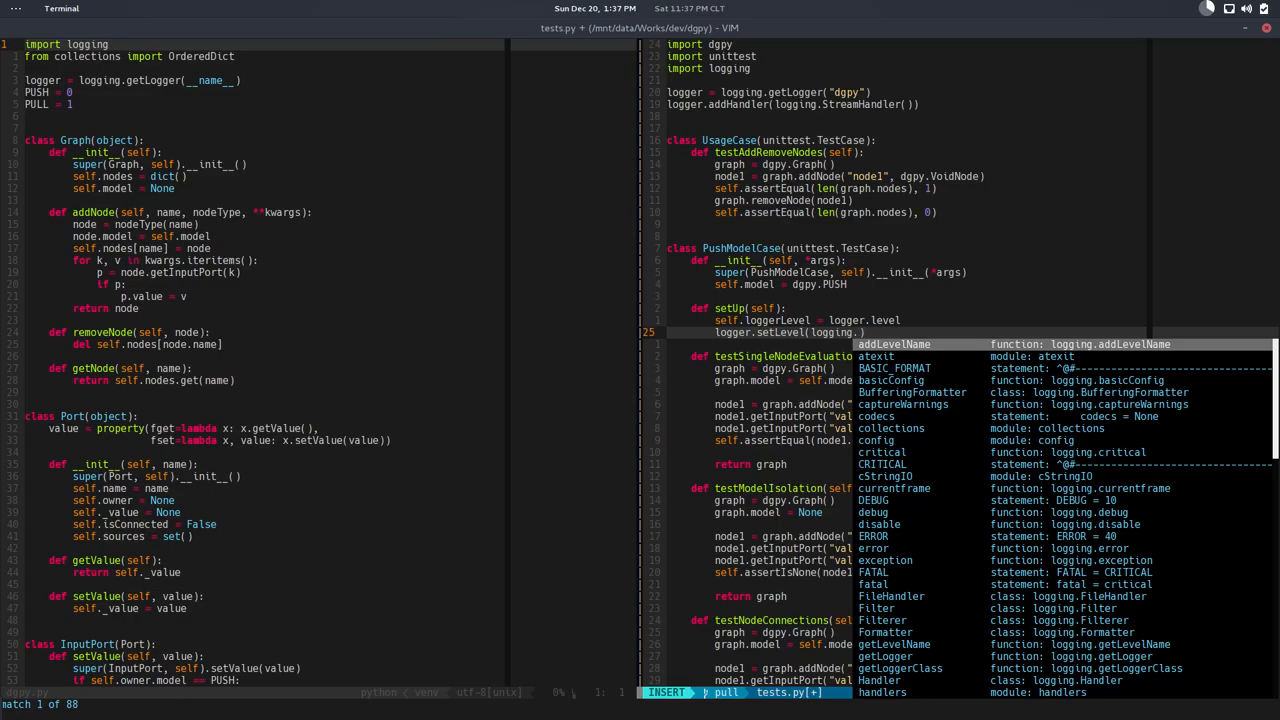
pyautogui.write('NOTSET')
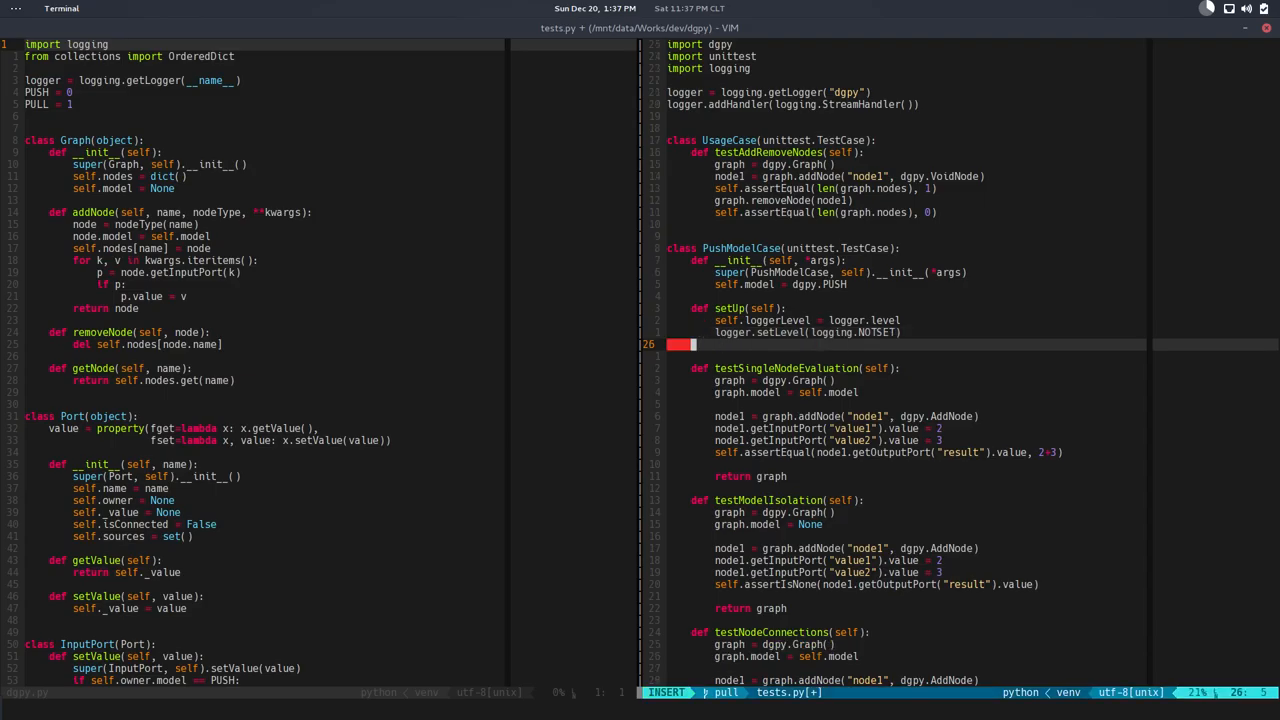
# Step: Begin a def tearDown(self): method header after setUp
pyautogui.press('Return')
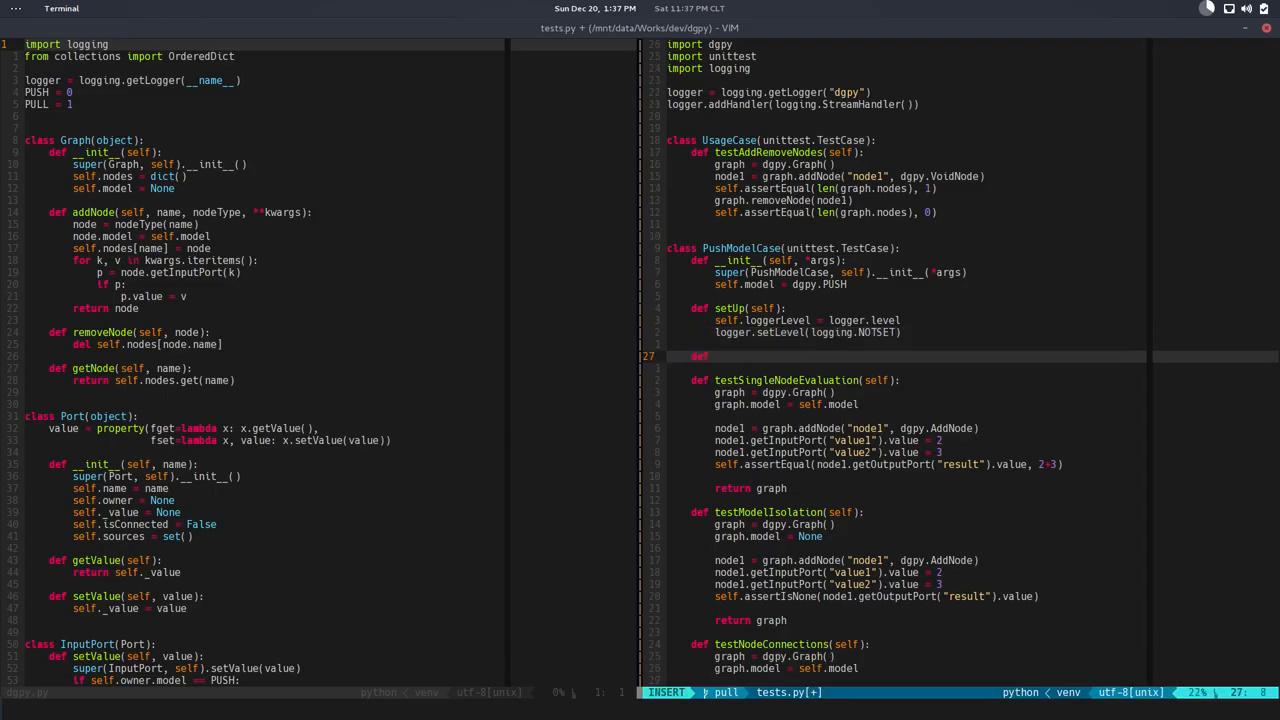
pyautogui.write('tearDown')
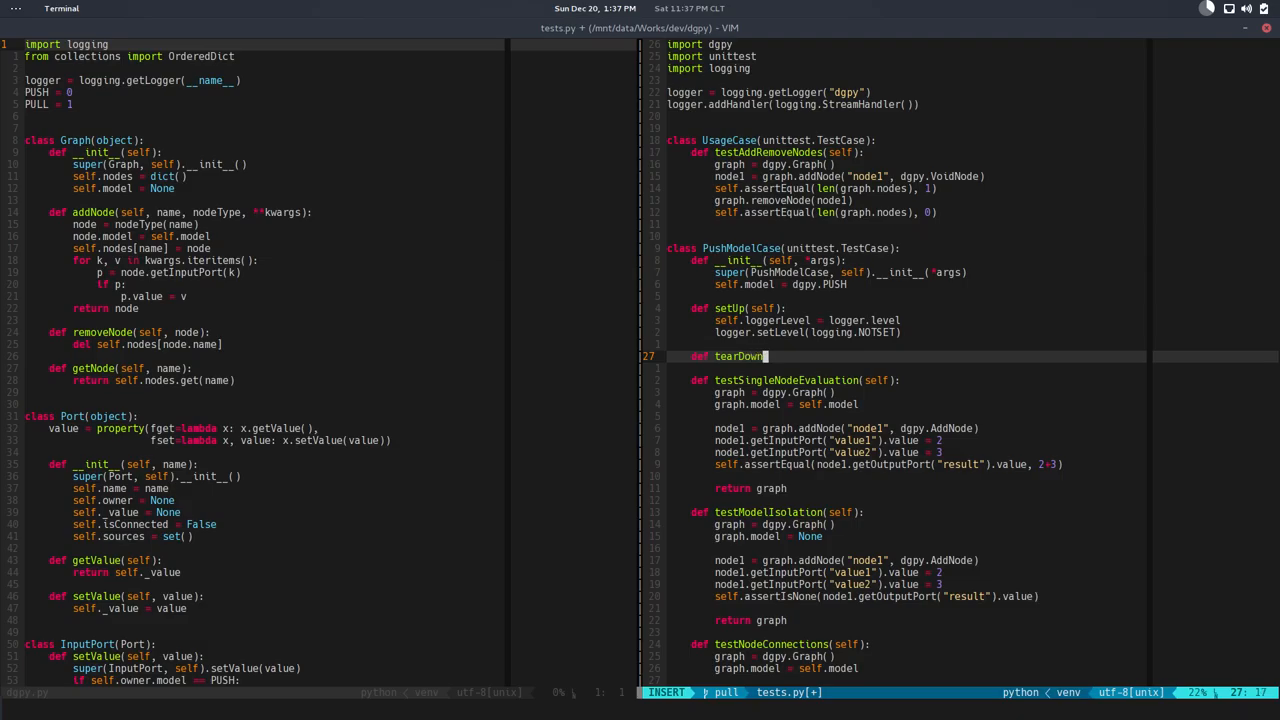
pyautogui.write('(self):')
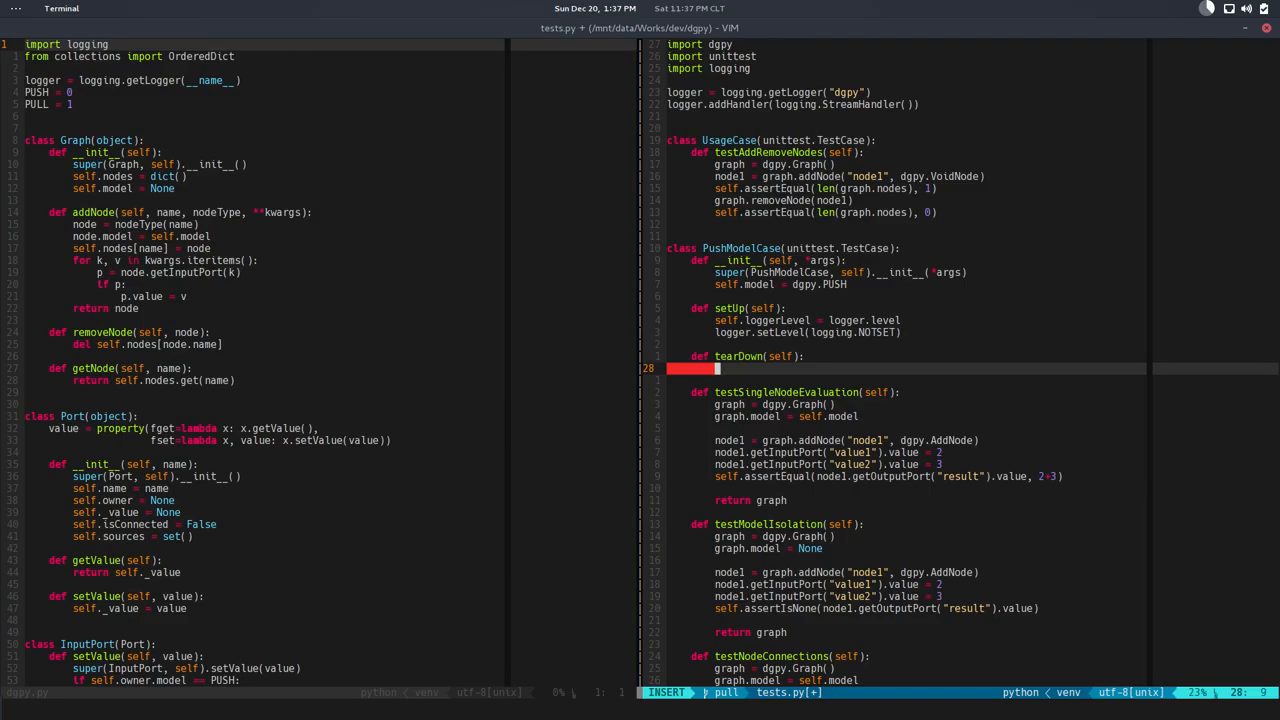
# Step: Write logger.setLevel(self.loggerLevel) in tearDown and save tests.py, all 14 tests passing
pyautogui.write('logger.setLevel(self.')
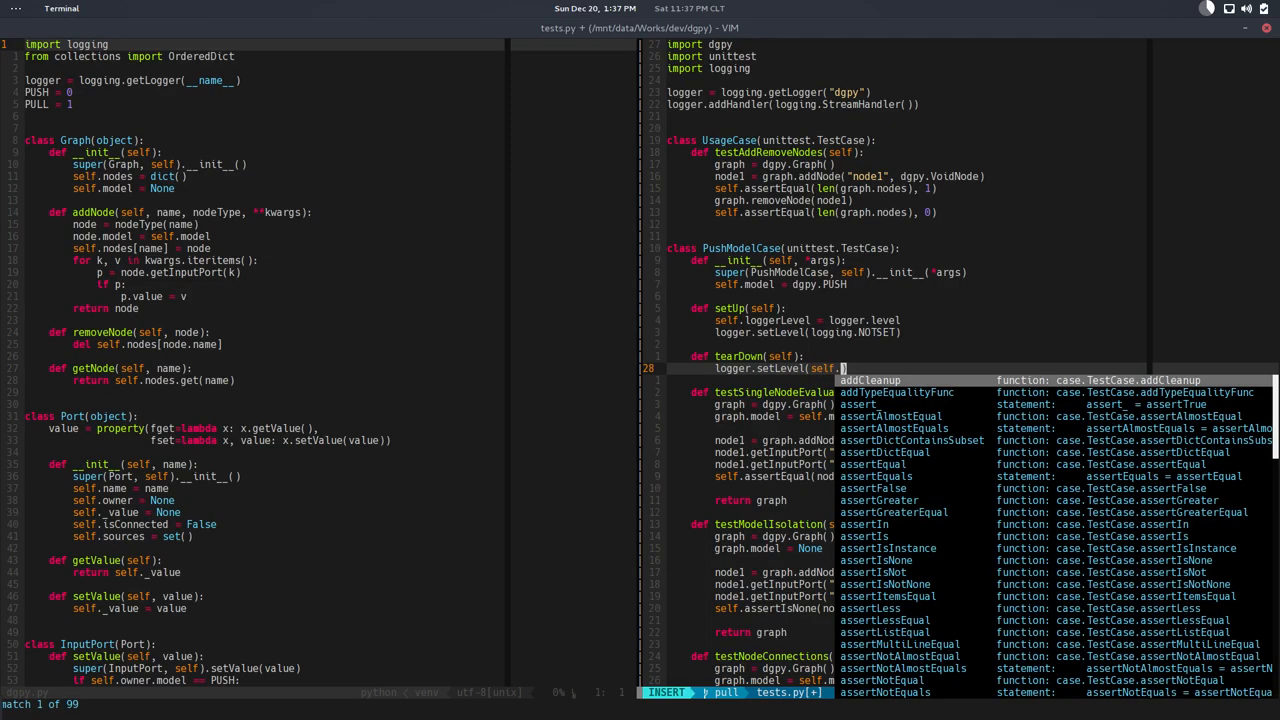
pyautogui.press('Escape')
pyautogui.write('D')
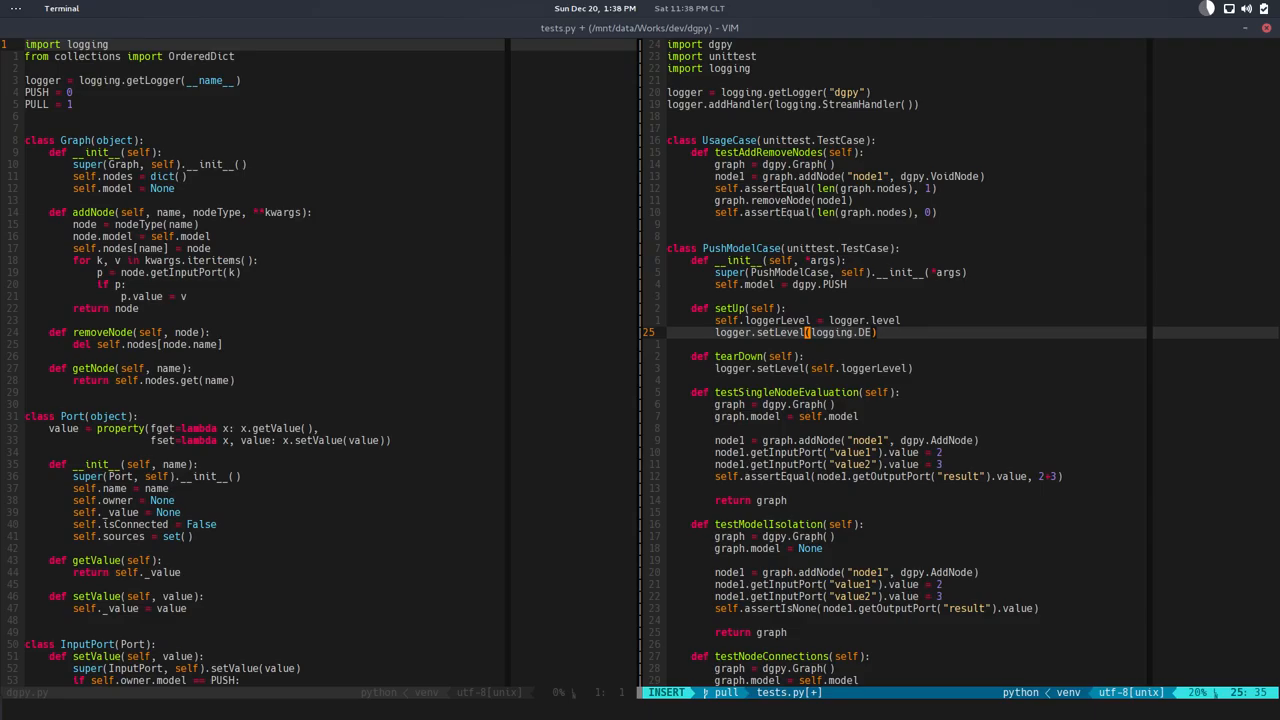
pyautogui.write('BUG')
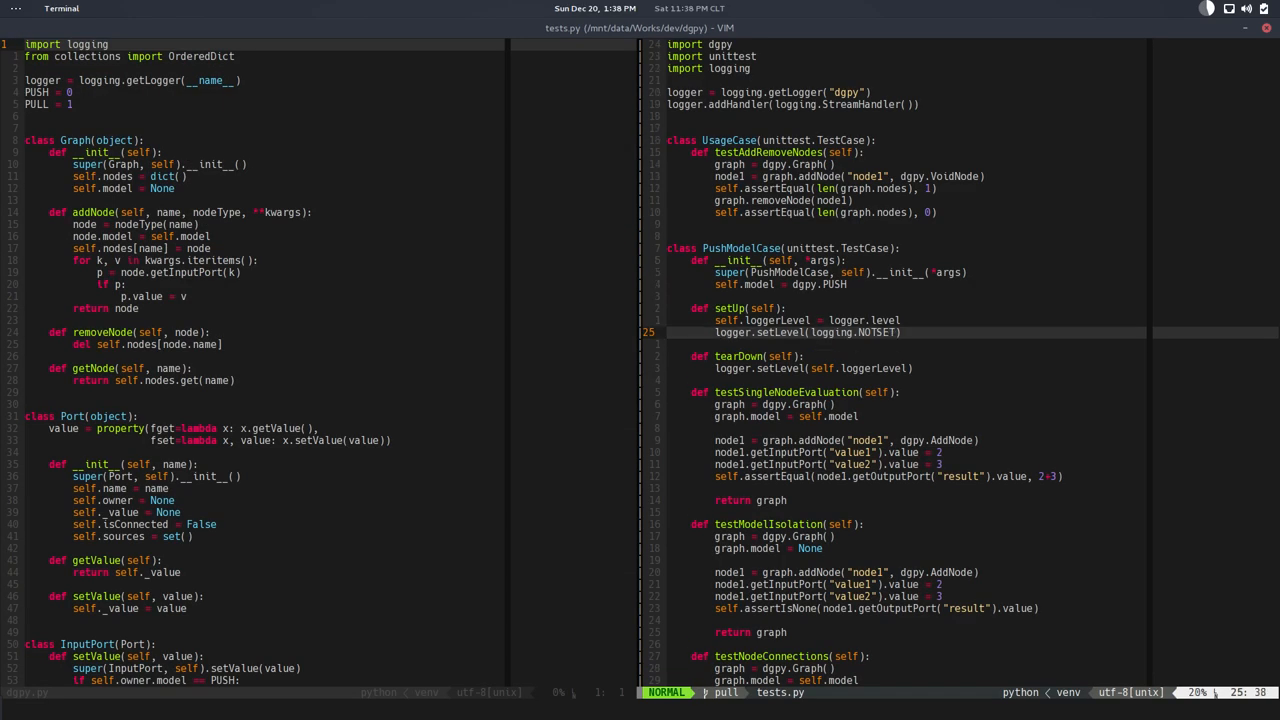
pyautogui.scroll(-3)
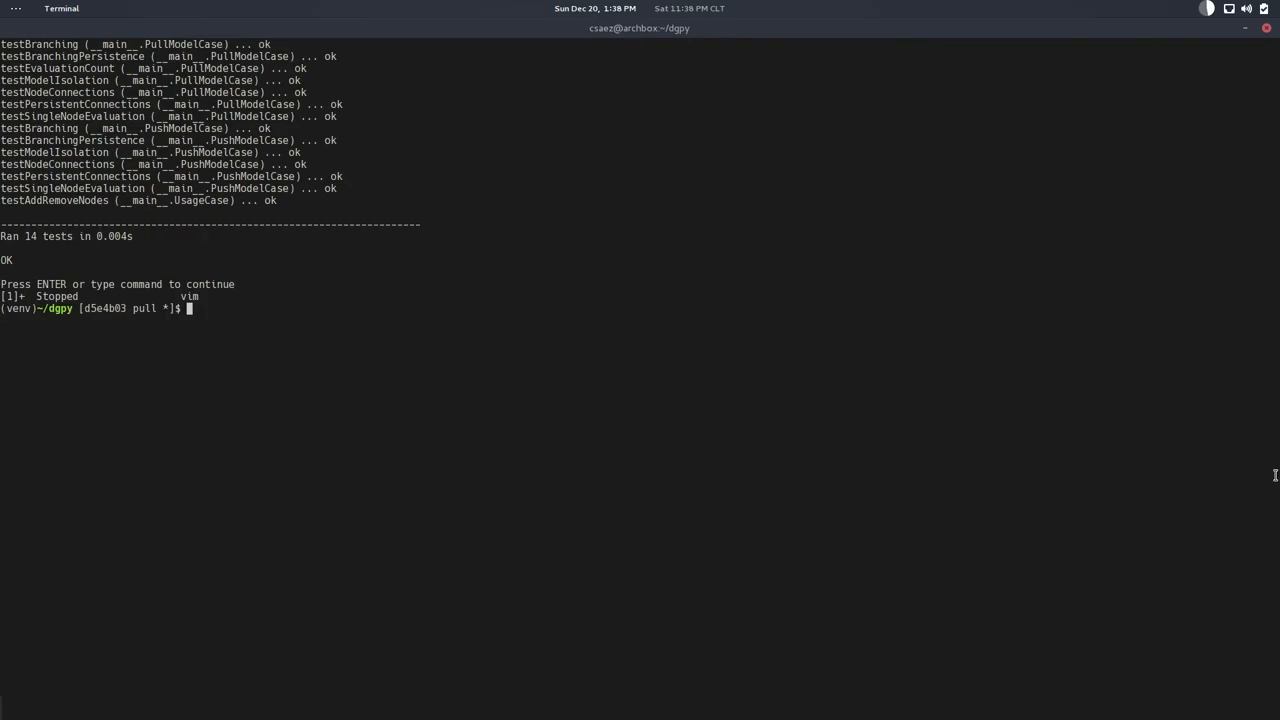
# Step: Check git status, stage tests.py and start a git commit
pyautogui.write('git st')
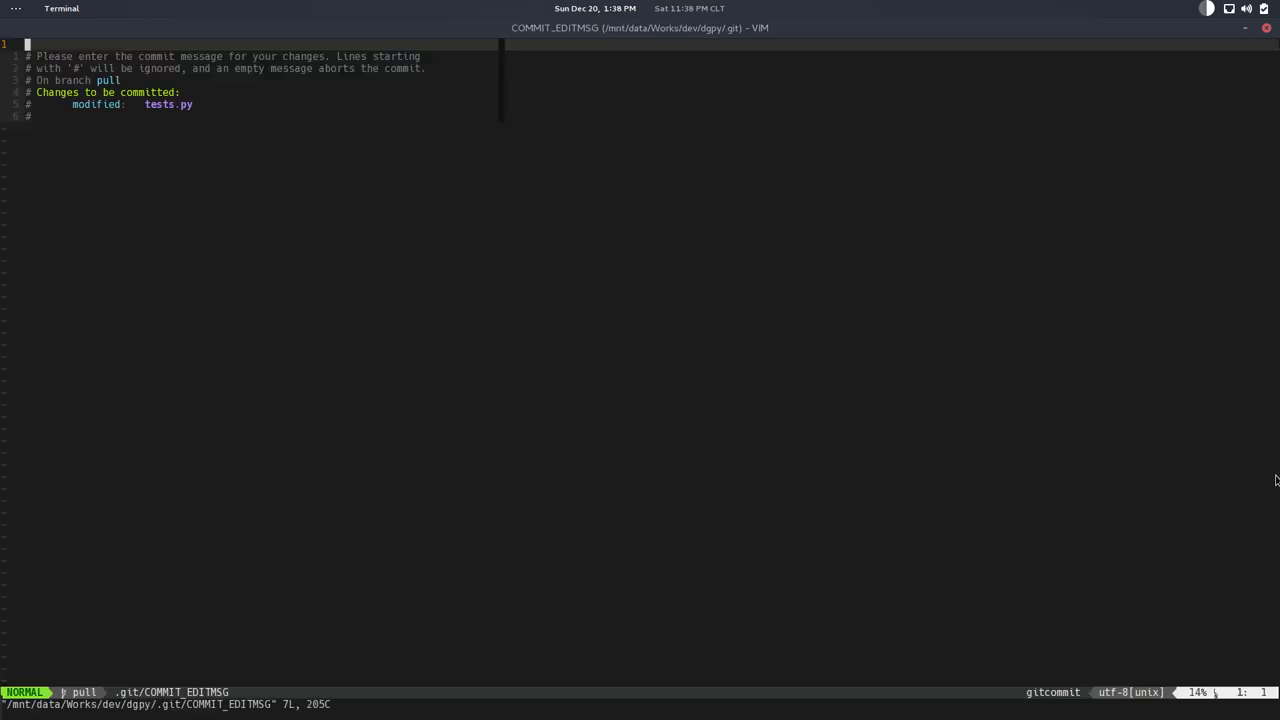
# Step: Write the commit message 'Pull model: branching' and finish the commit
pyautogui.press('i')
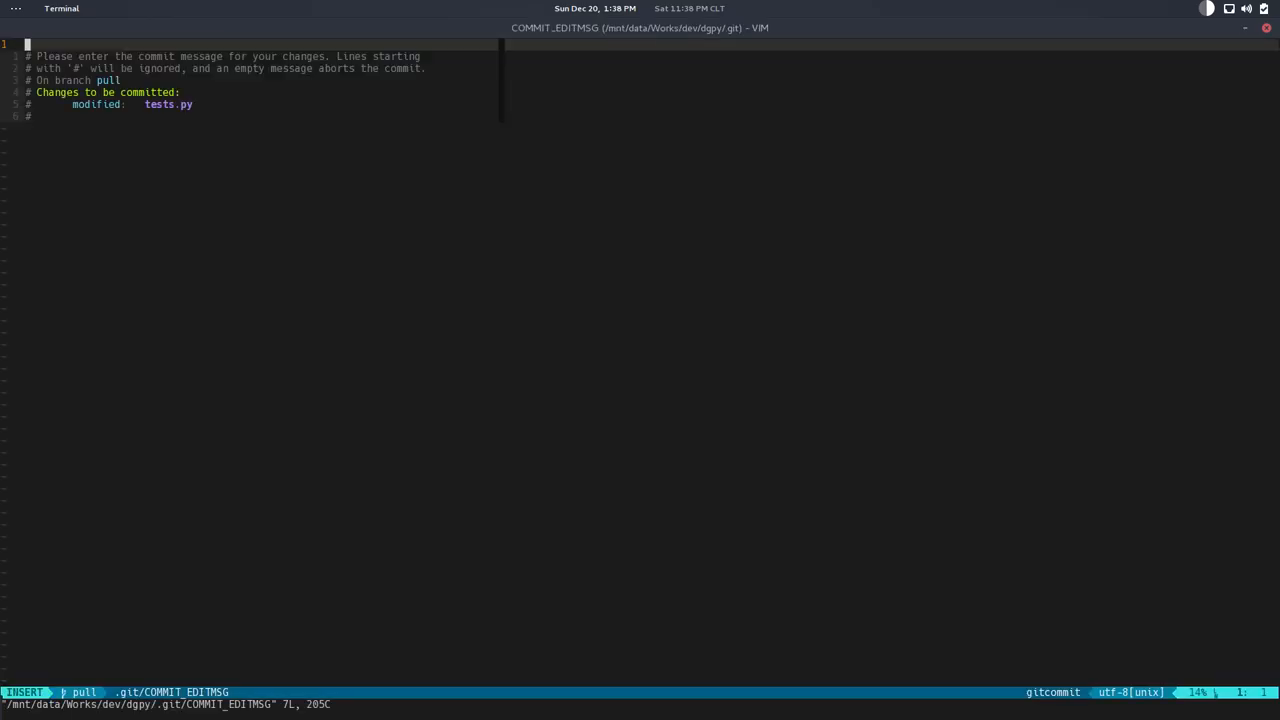
pyautogui.write('Pull model')
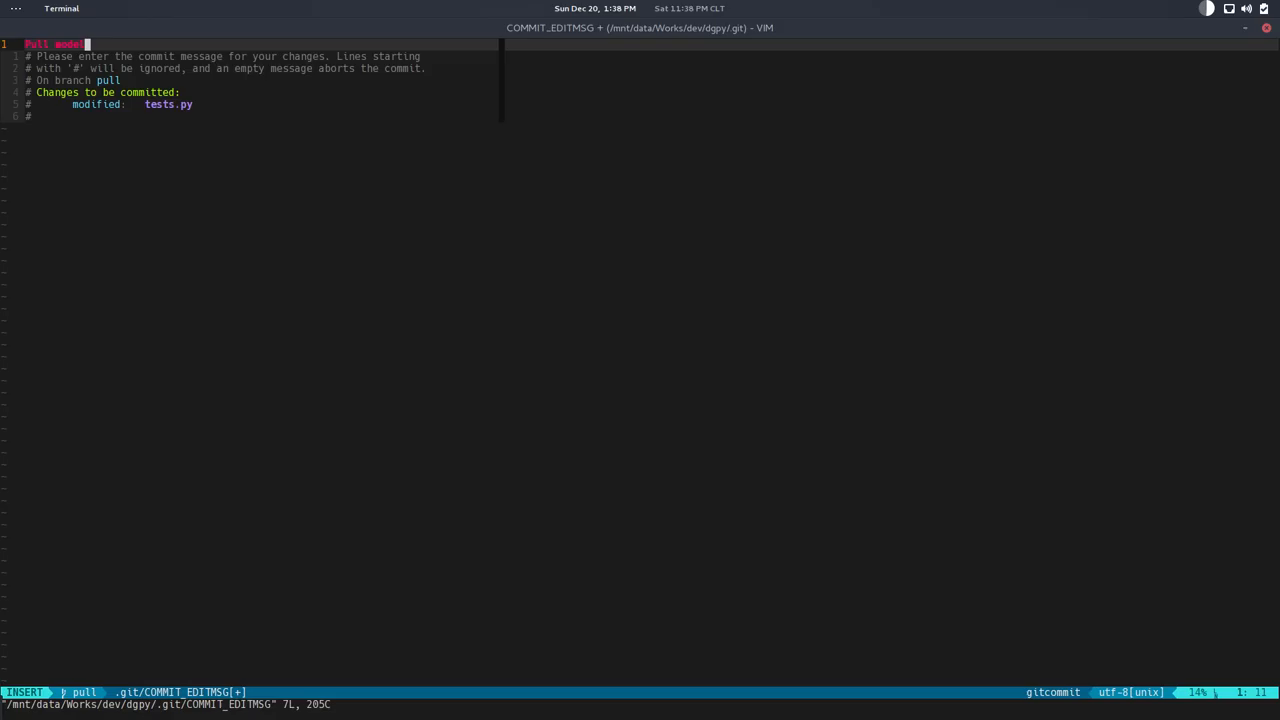
pyautogui.write('l')
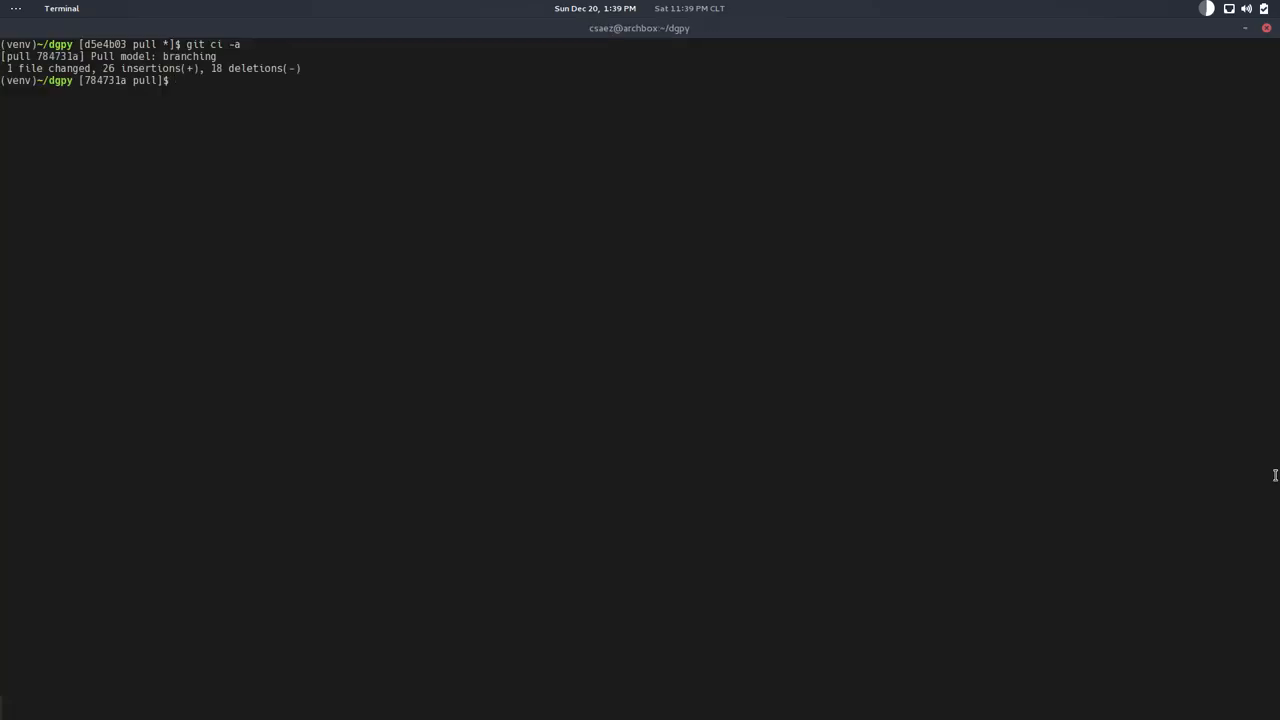
# Step: Check out master, fast-forward merge the pull branch into it, and clear the screen
pyautogui.write('git')
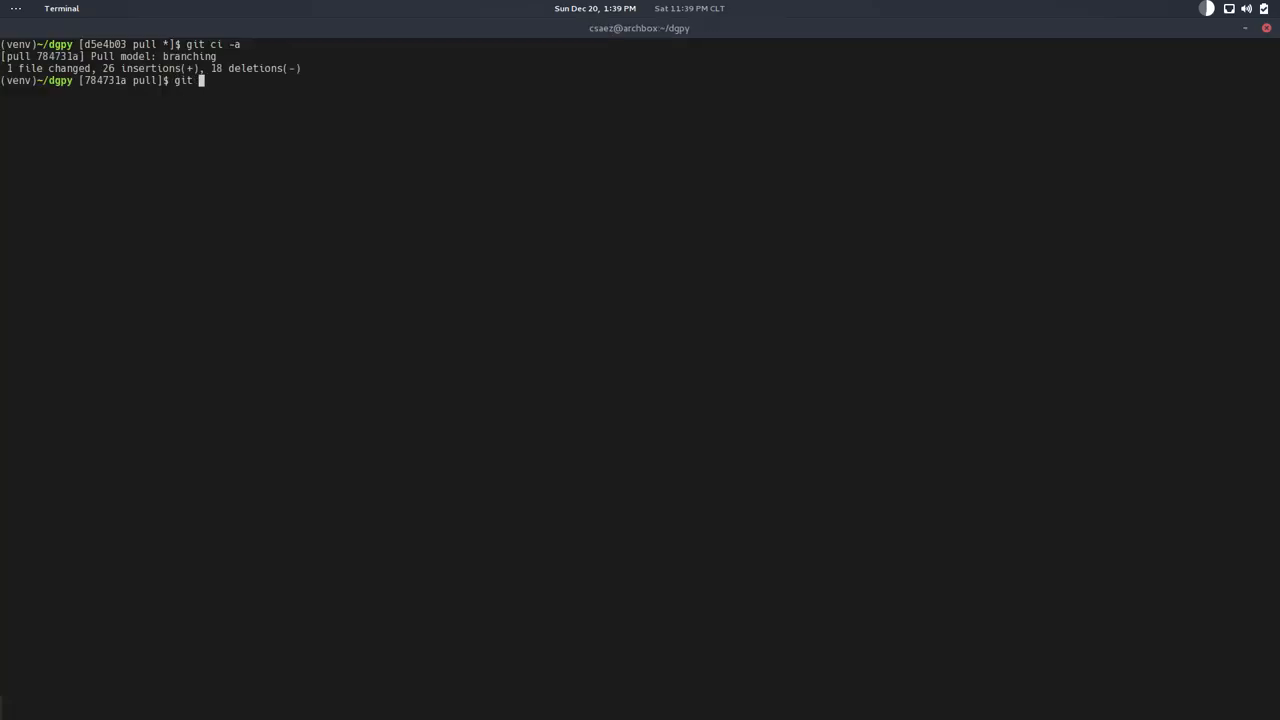
pyautogui.write('co master')
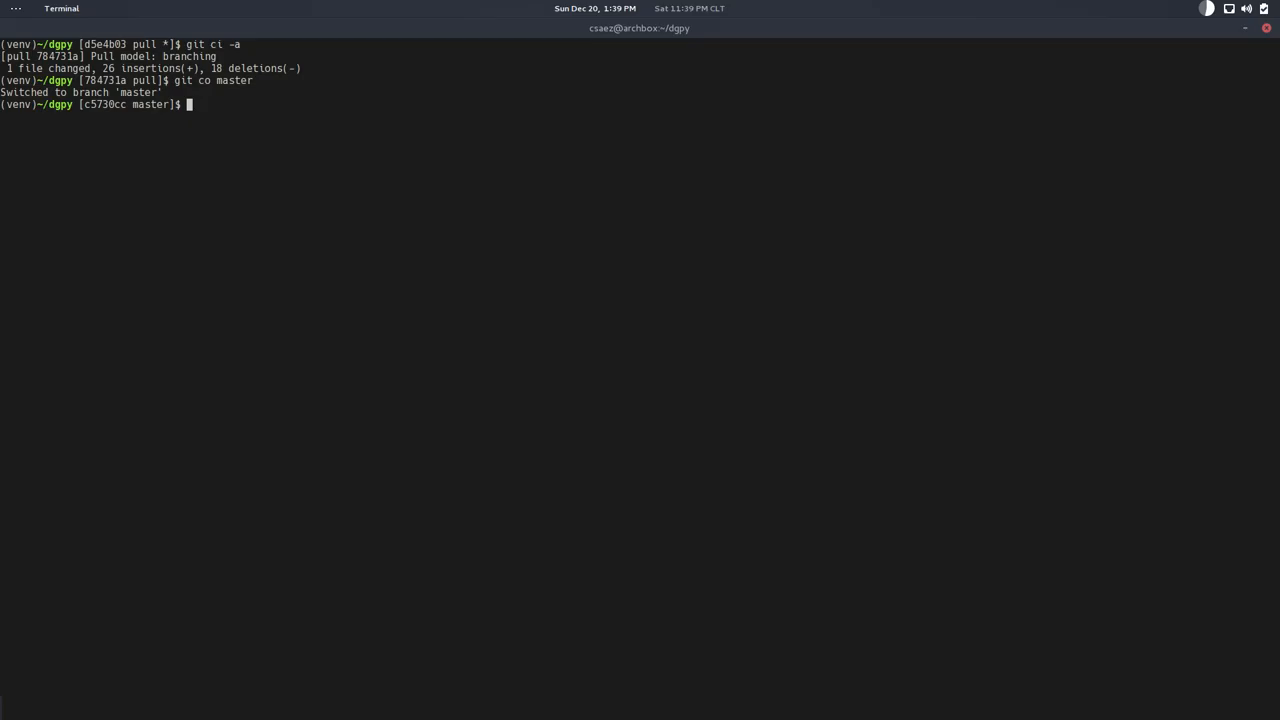
pyautogui.write('git merge pull')
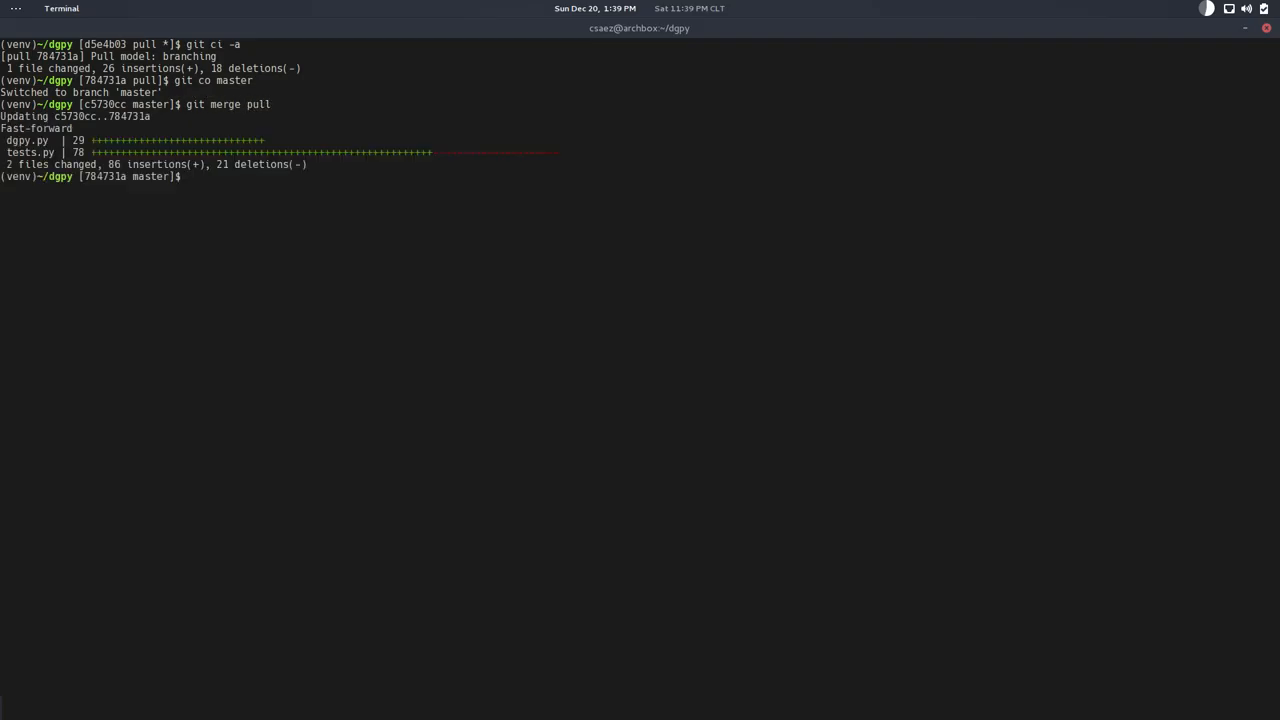
pyautogui.write('clear')
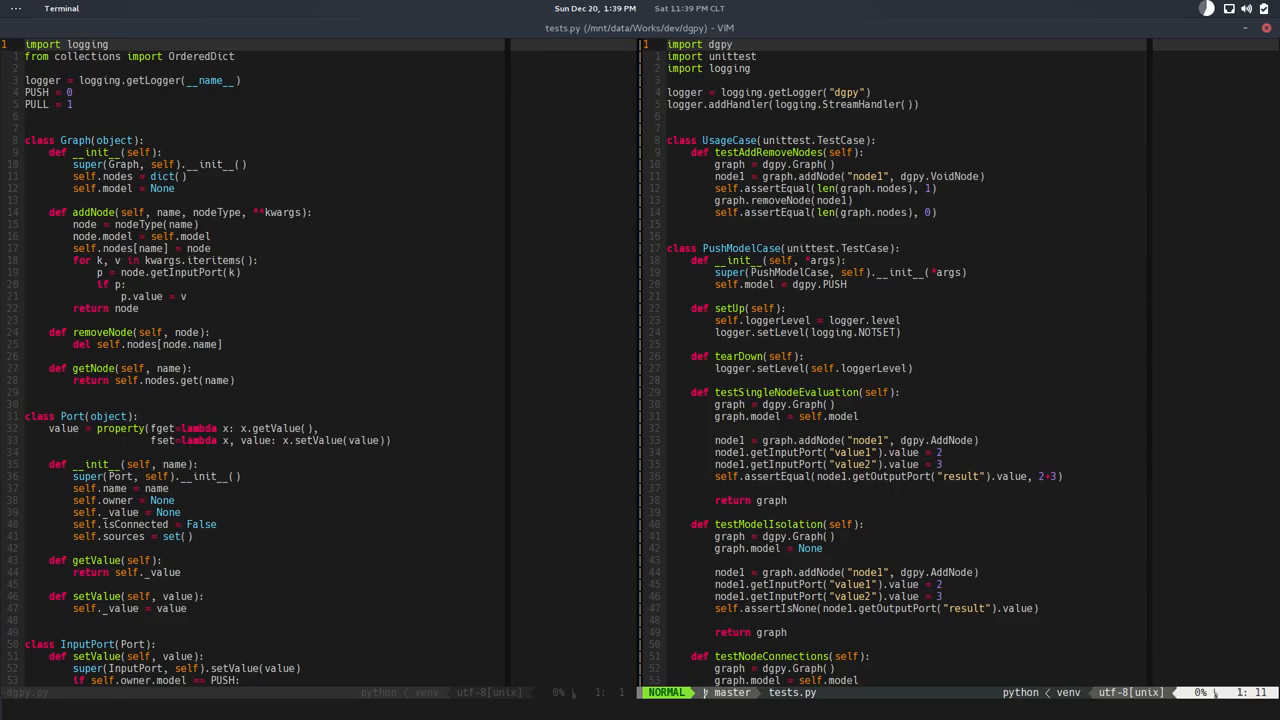
pyautogui.moveTo(728, 44)
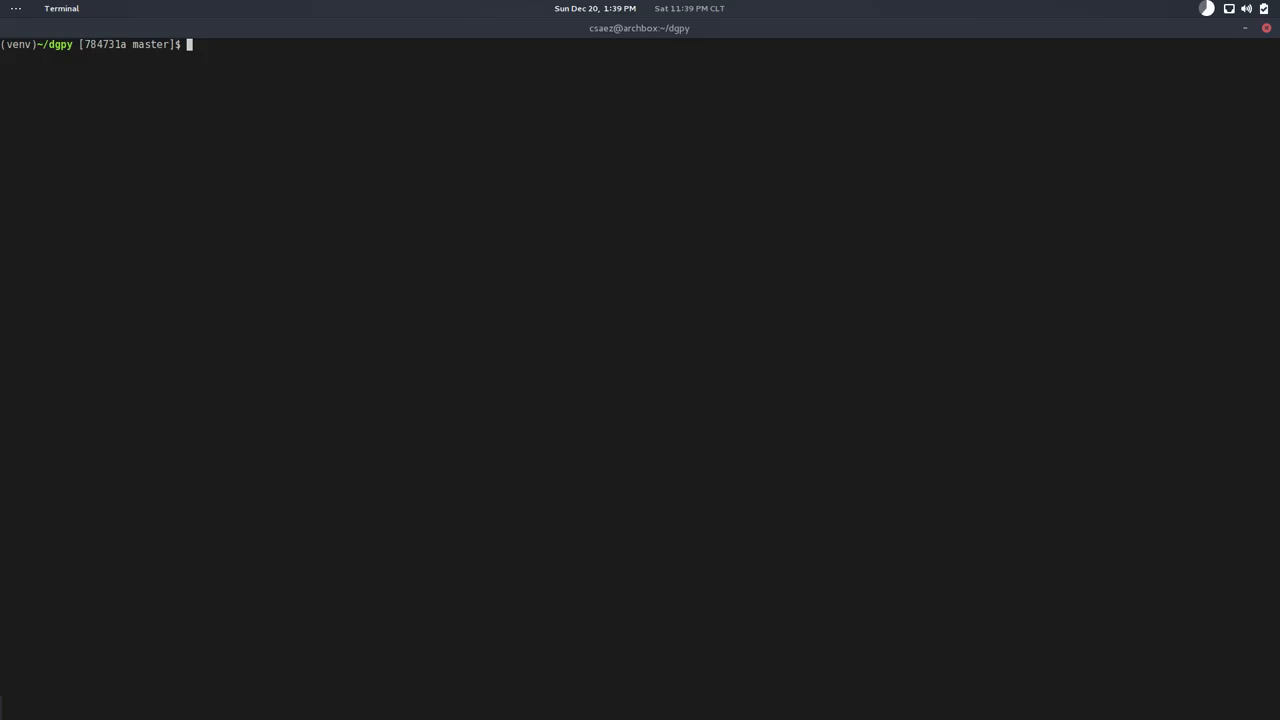
# Step: Run pip install coverage to get 4.0.3 in the venv, then confirm with pip list
pyautogui.write('pip')
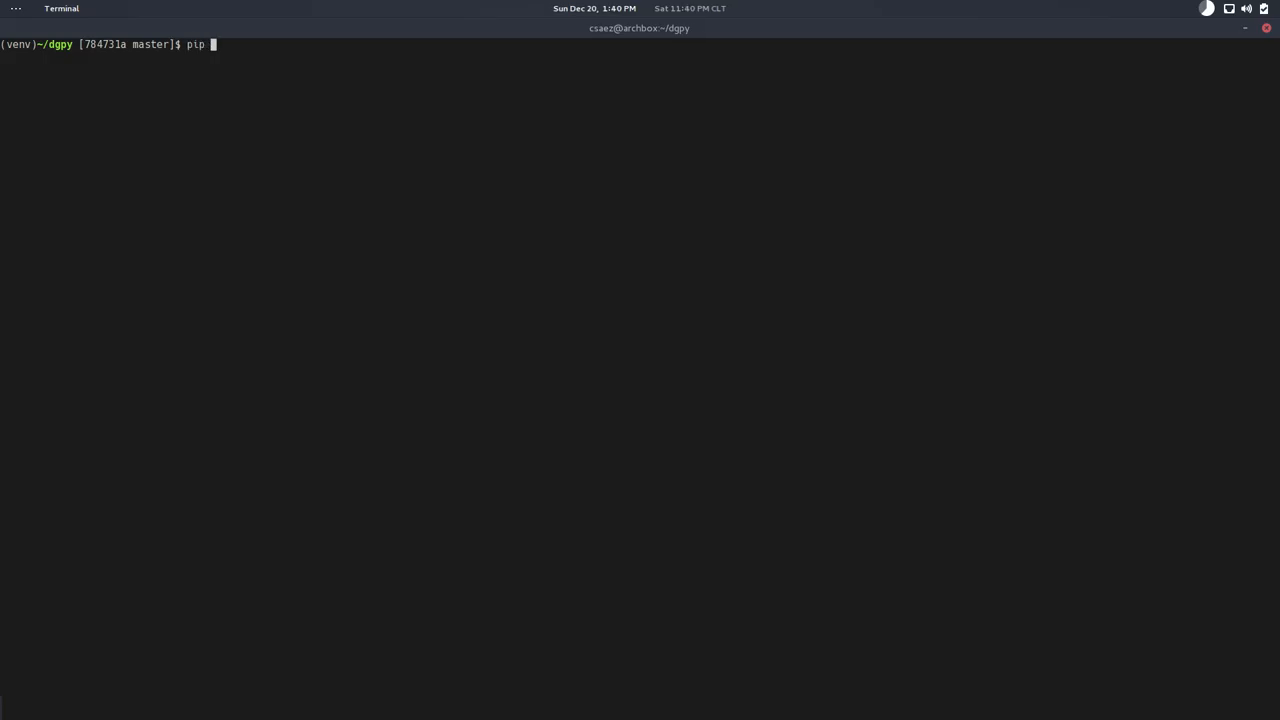
pyautogui.write('in')
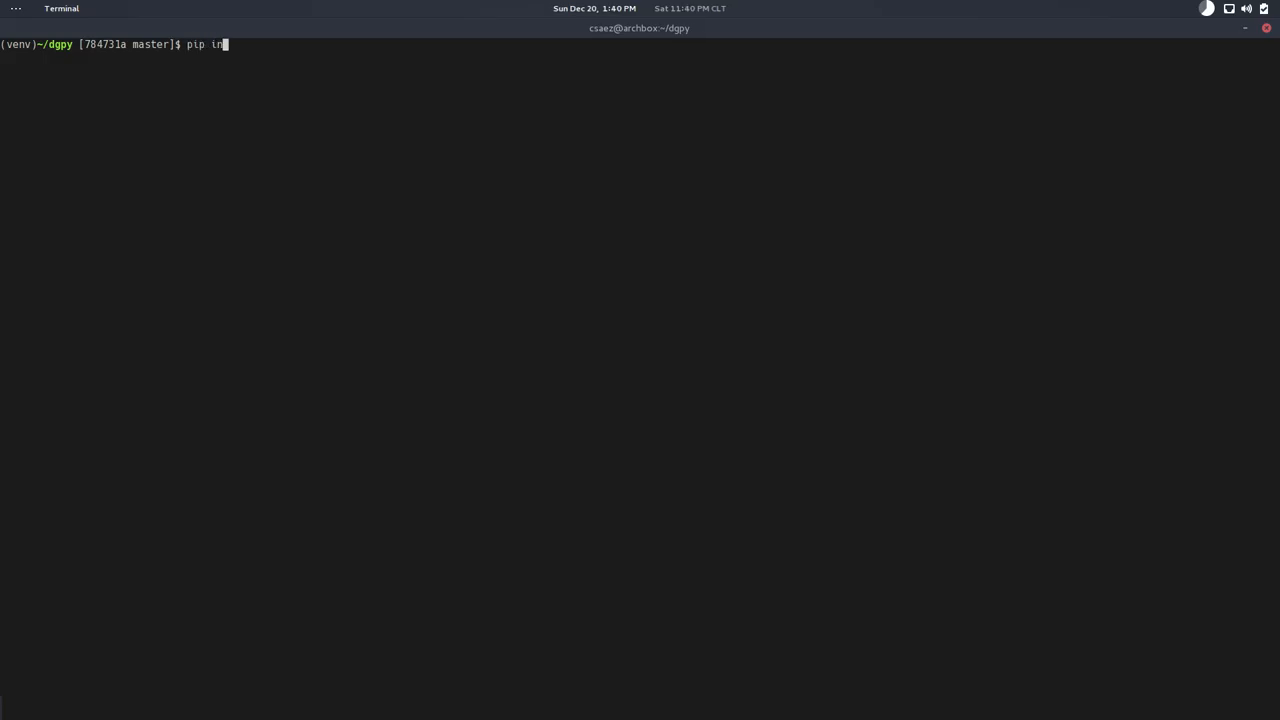
pyautogui.write('stall')
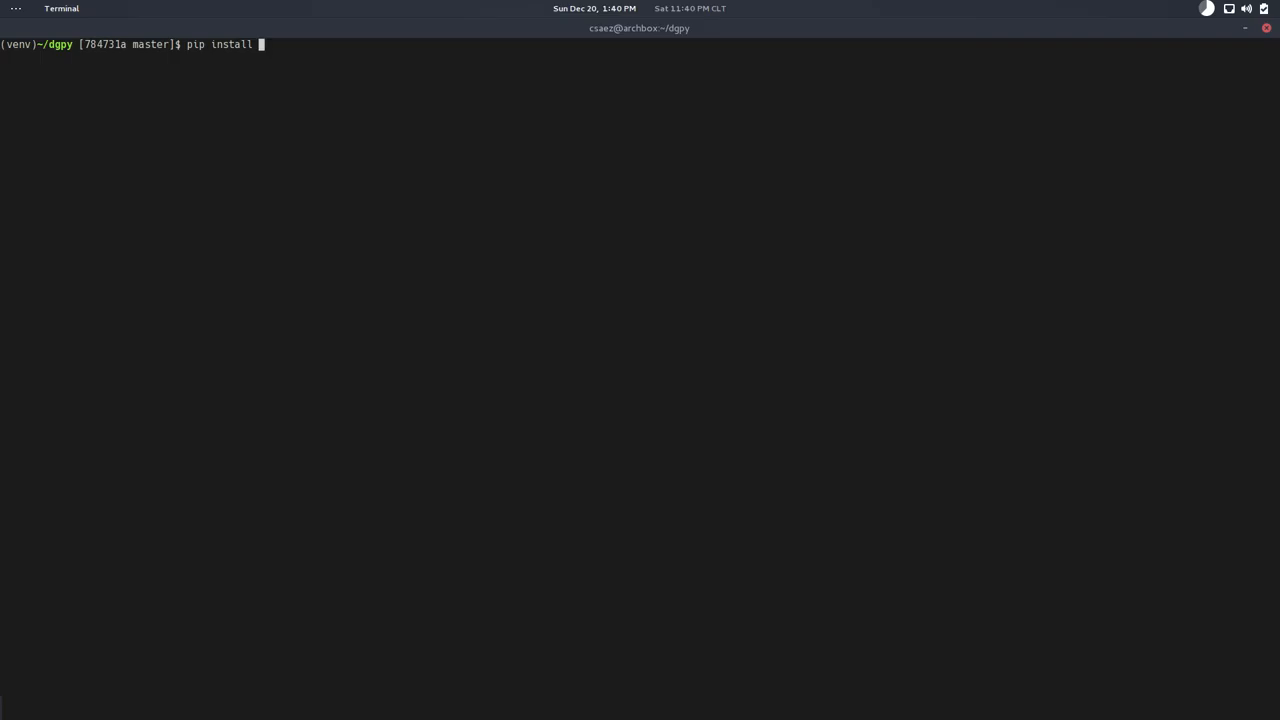
pyautogui.write('coverage')
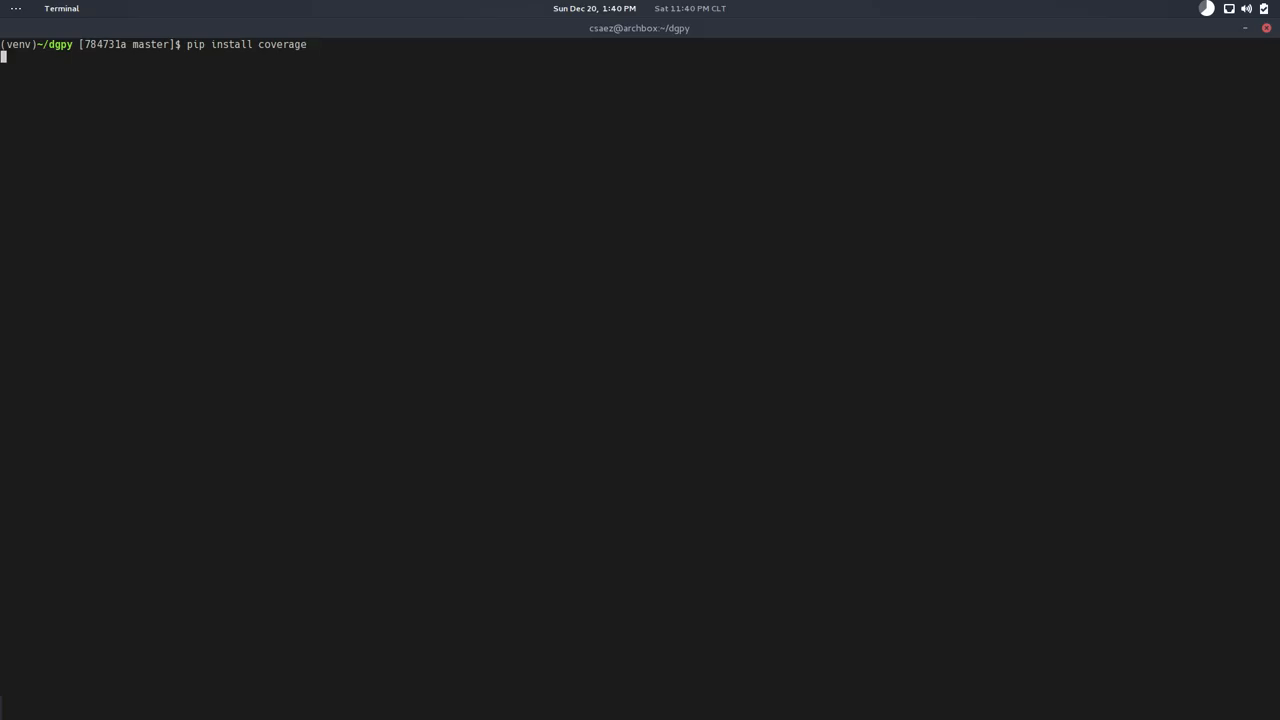
pyautogui.press('Return')
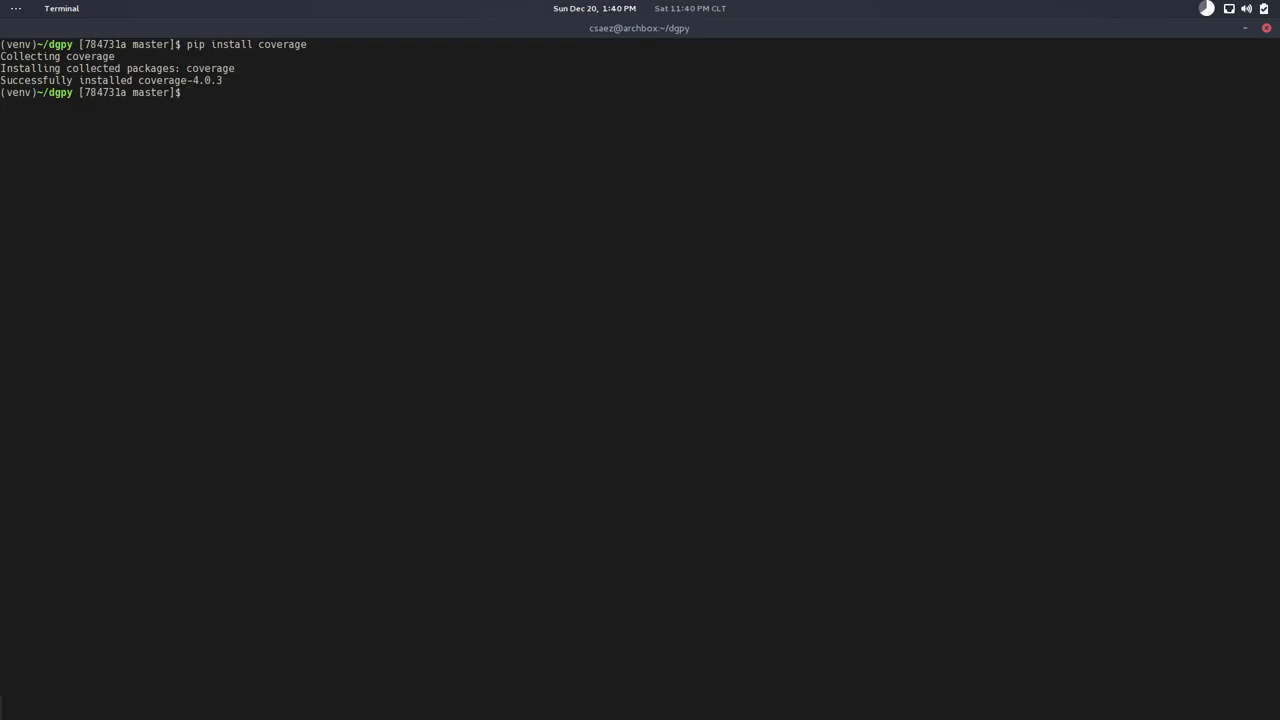
pyautogui.write('pip list')
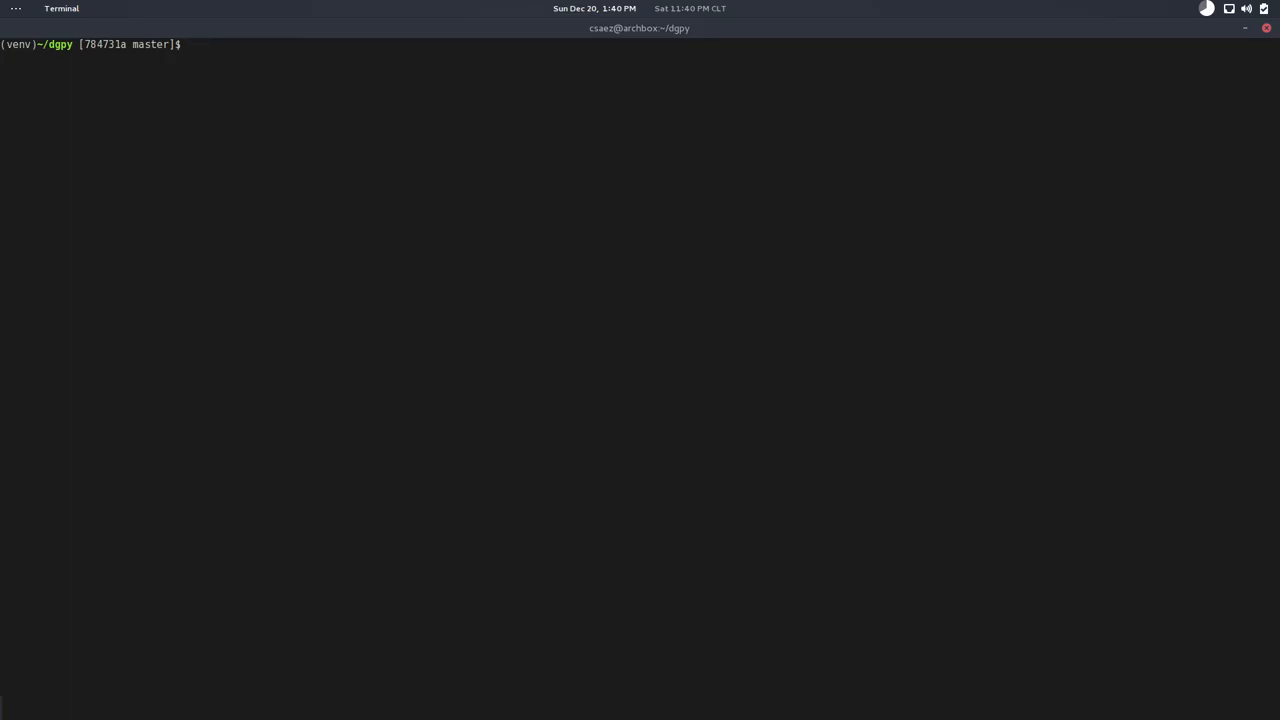
# Step: Run coverage --help to list Coverage.py 4.0.3's commands and begin another coverage command
pyautogui.write('cov')
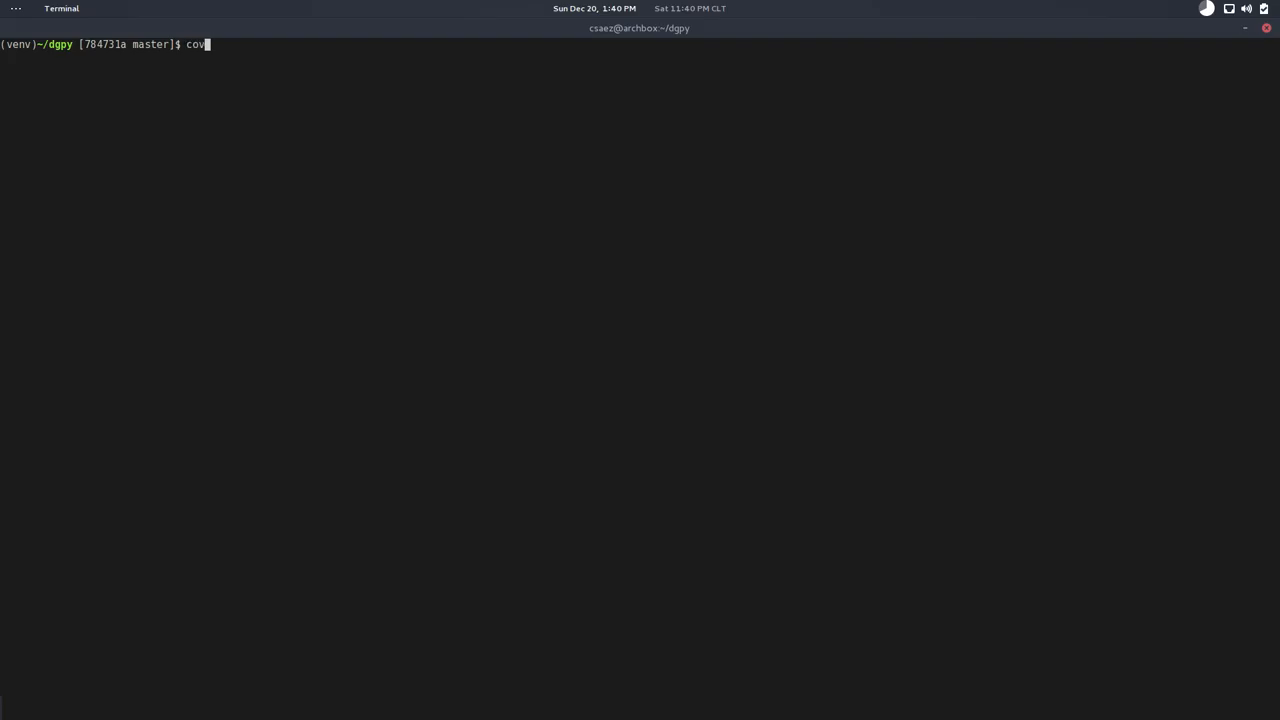
pyautogui.write('erage --help')
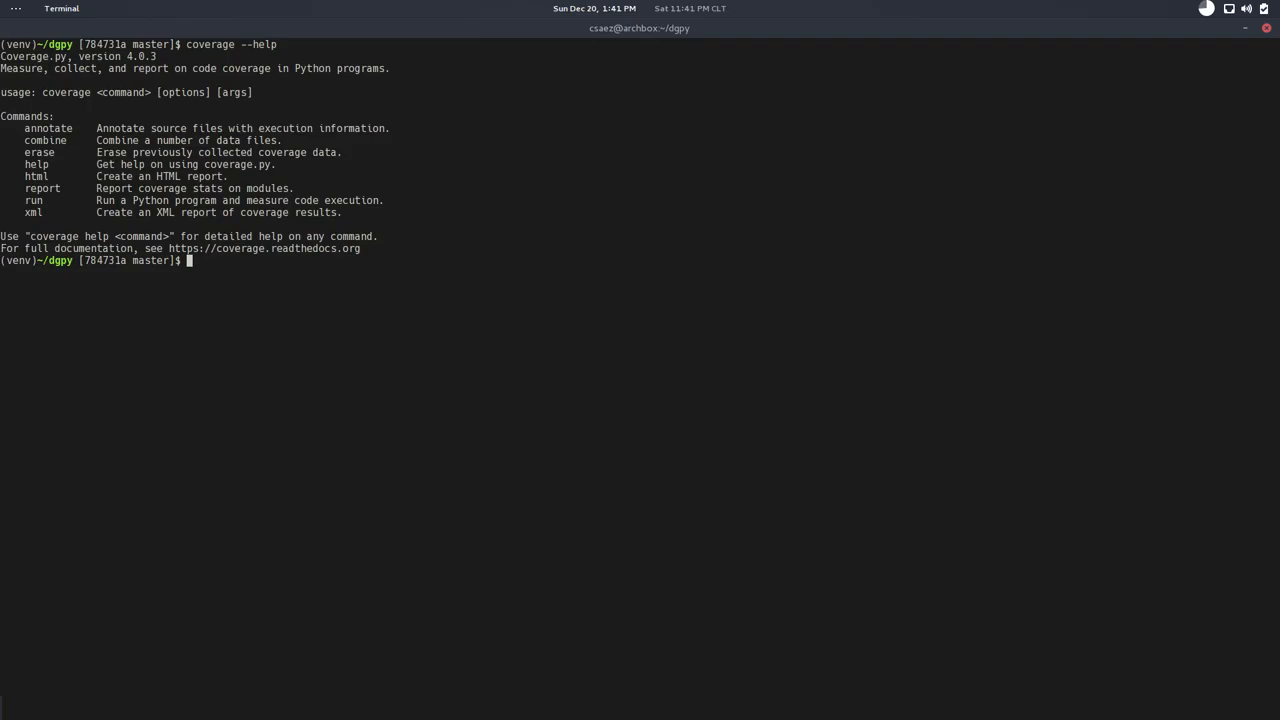
pyautogui.write('cover')
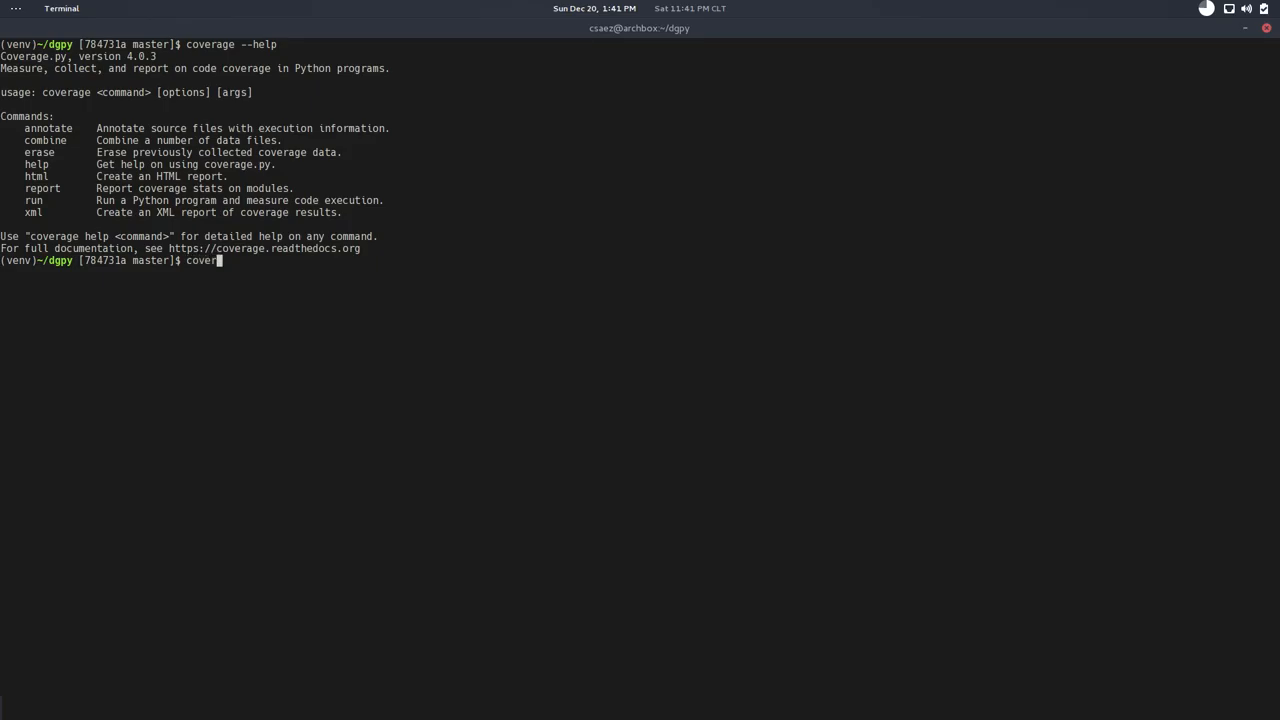
# Step: Run coverage run tests.py with all 14 passing, then type coverage report
pyautogui.write('age')
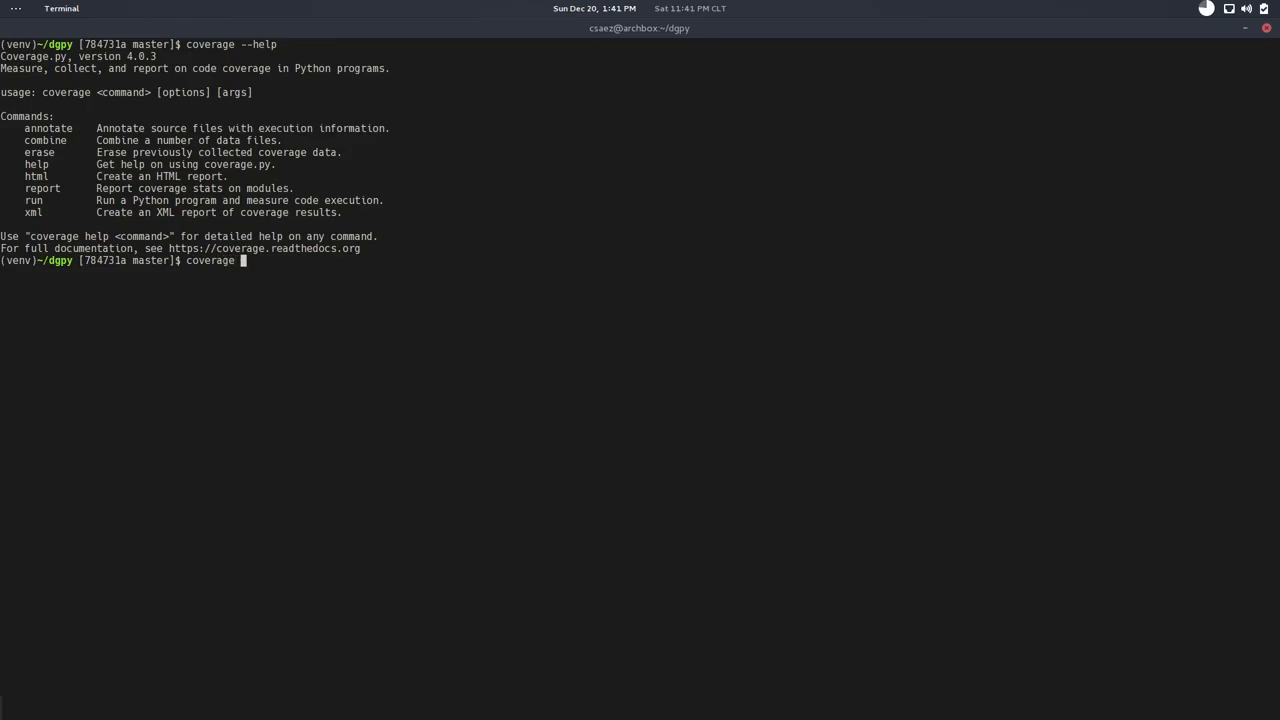
pyautogui.write('run')
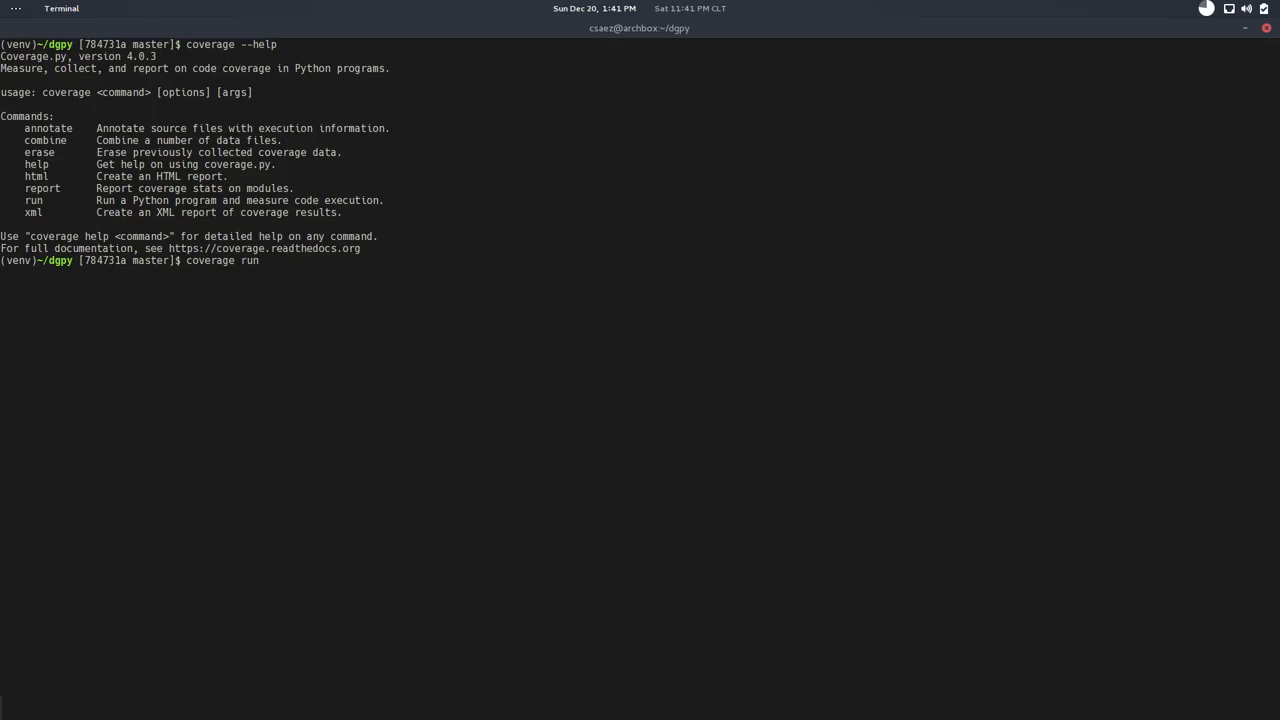
pyautogui.write('tests.py')
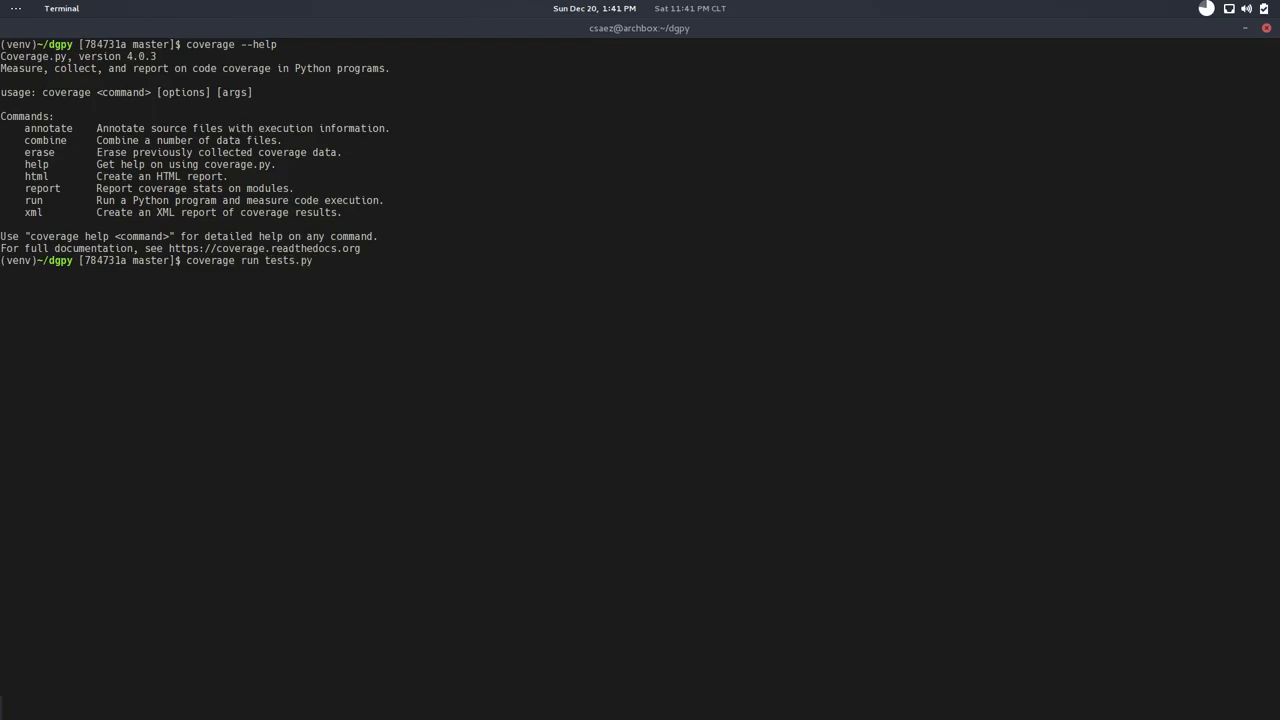
pyautogui.press('Return')
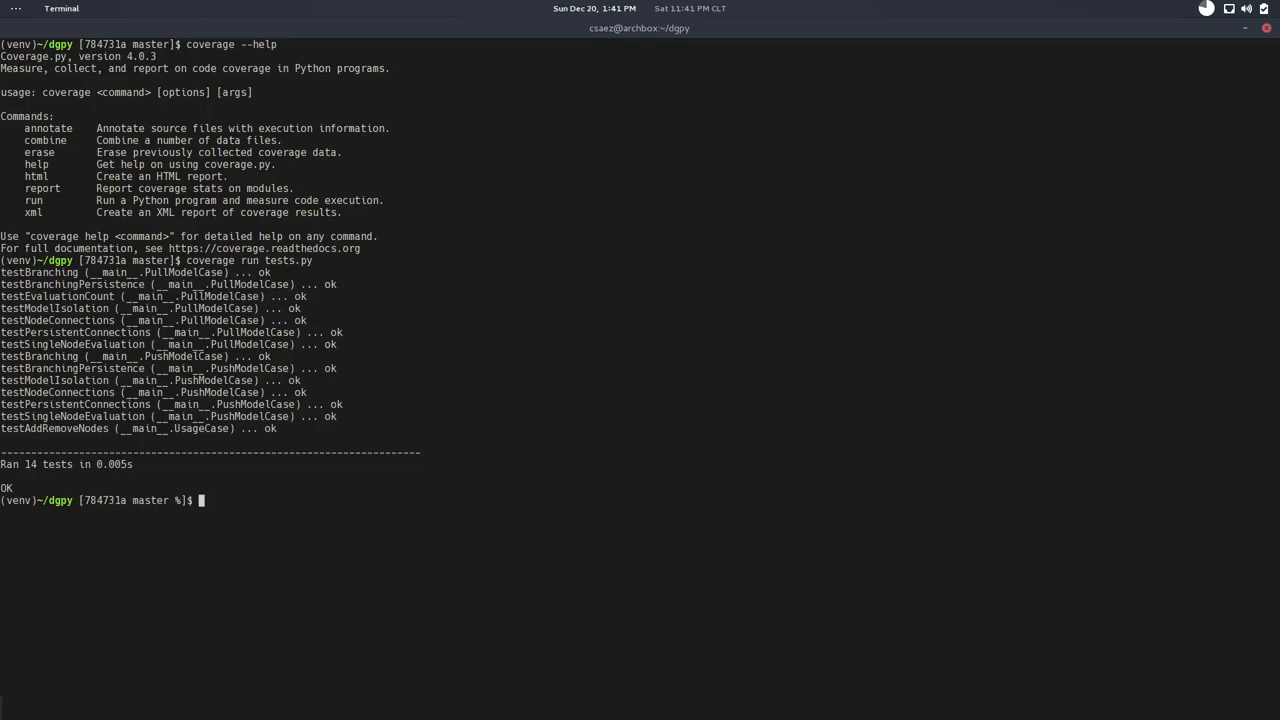
pyautogui.write('coverage')
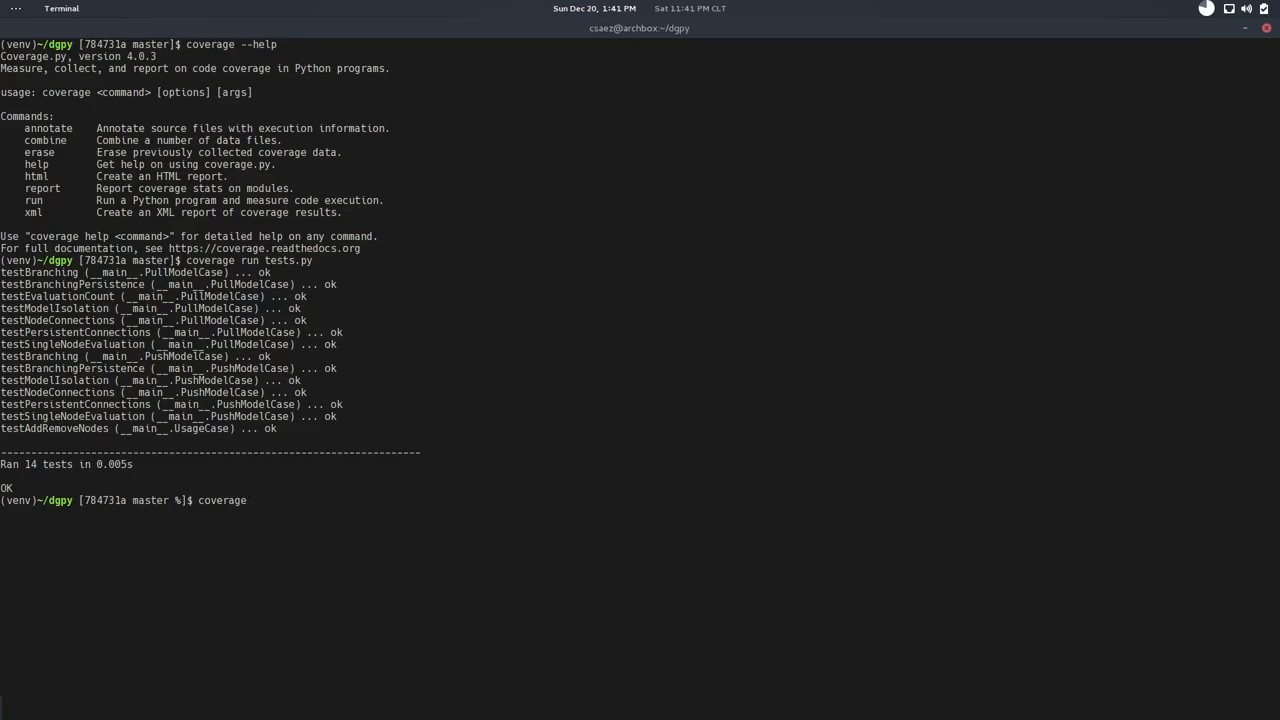
pyautogui.write('report')
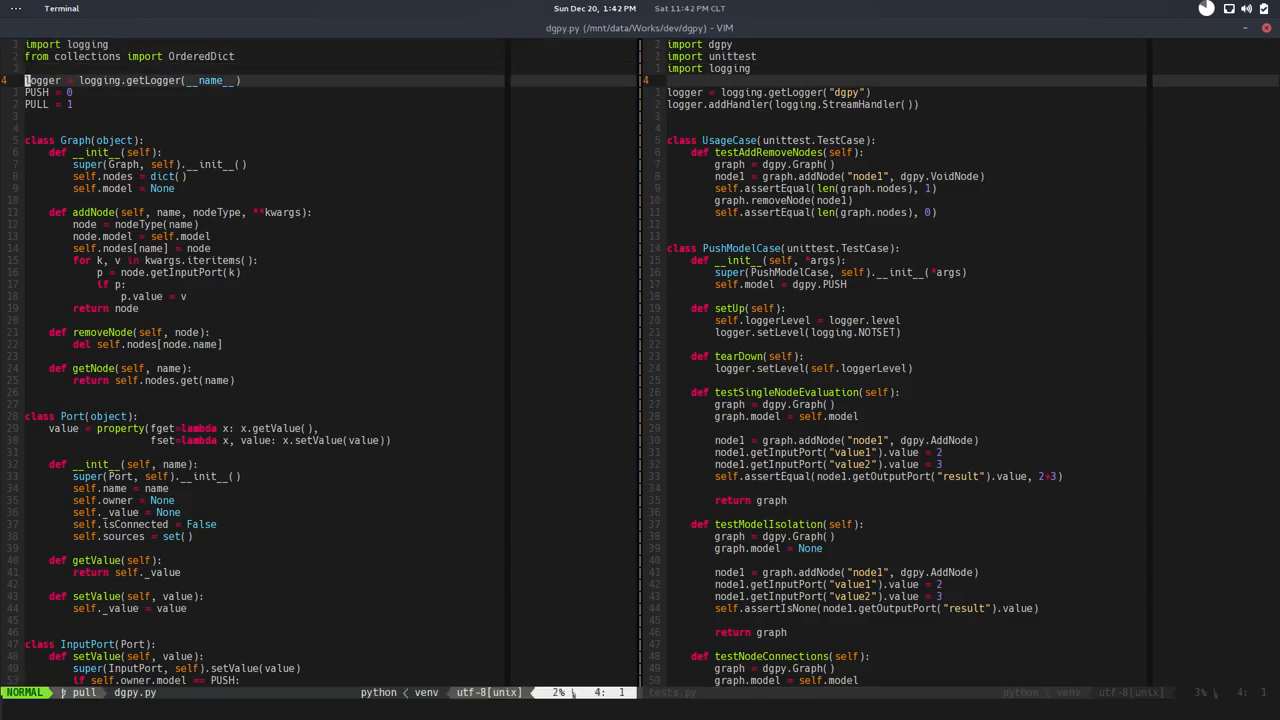
# Step: Begin a disconnect(self) method below InputPort.connect in dgpy.py
pyautogui.scroll(-3)
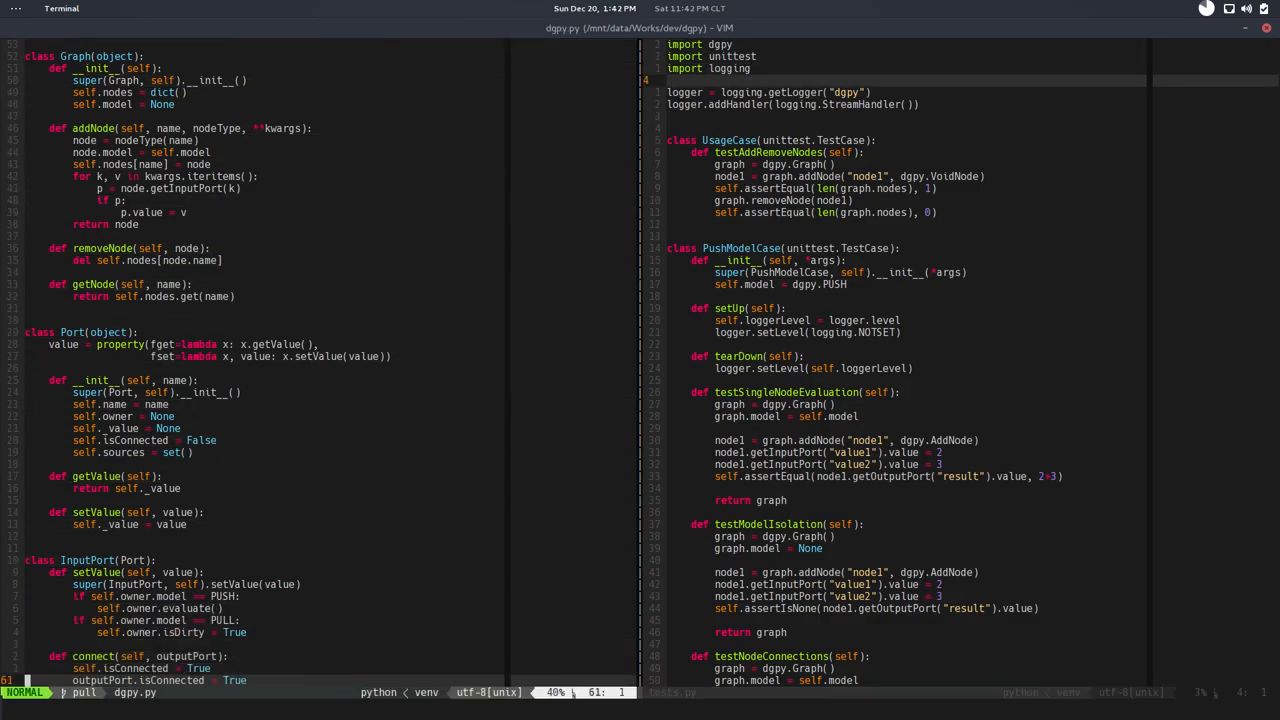
pyautogui.scroll(-3)
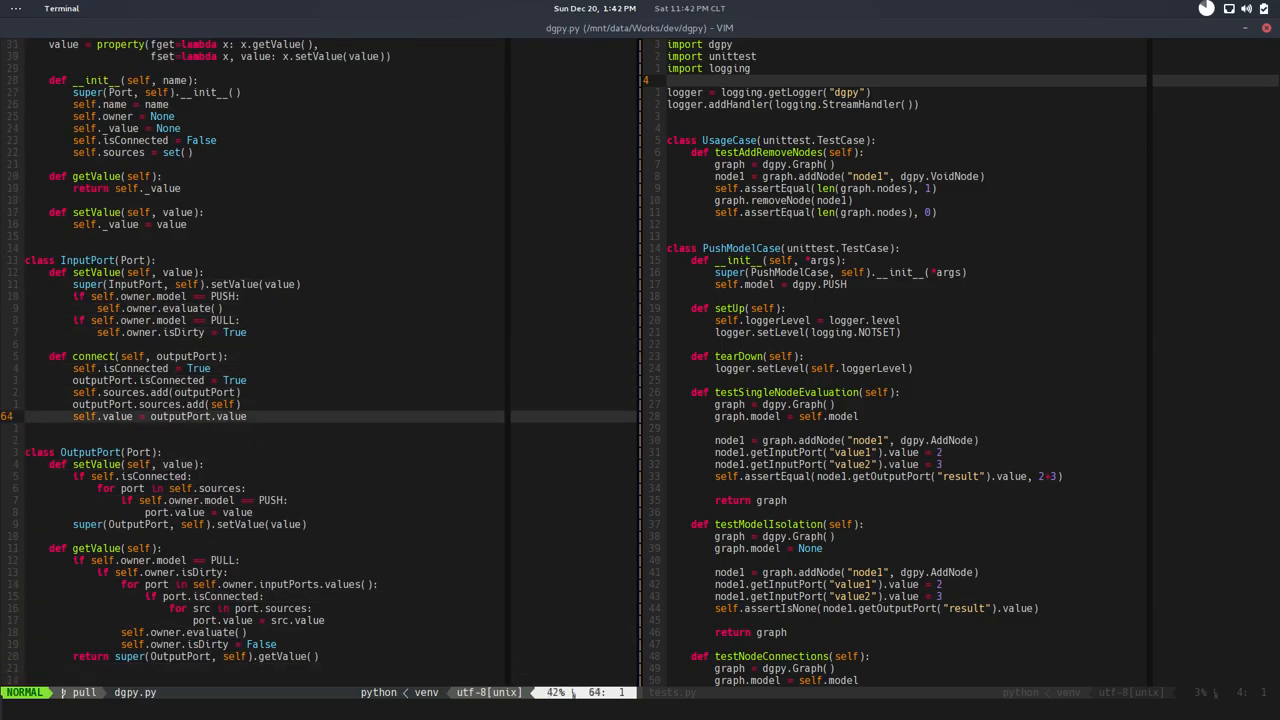
pyautogui.press('o')
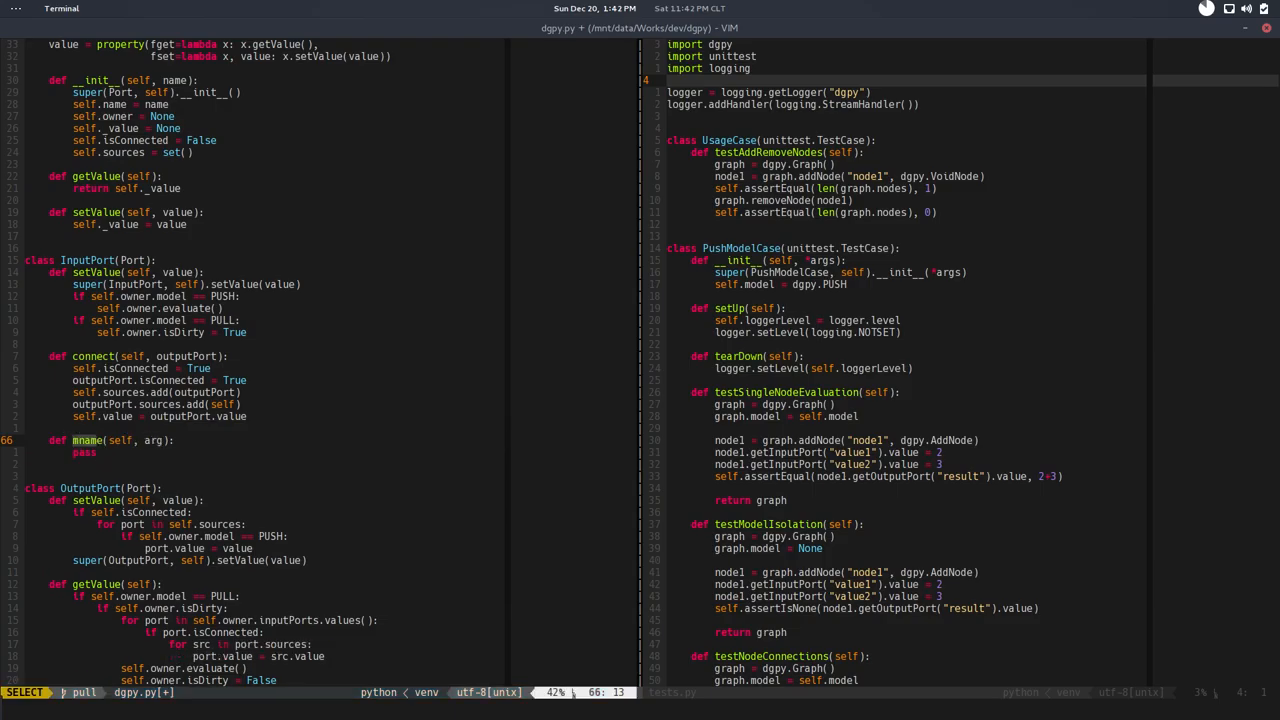
pyautogui.write('disconnect')
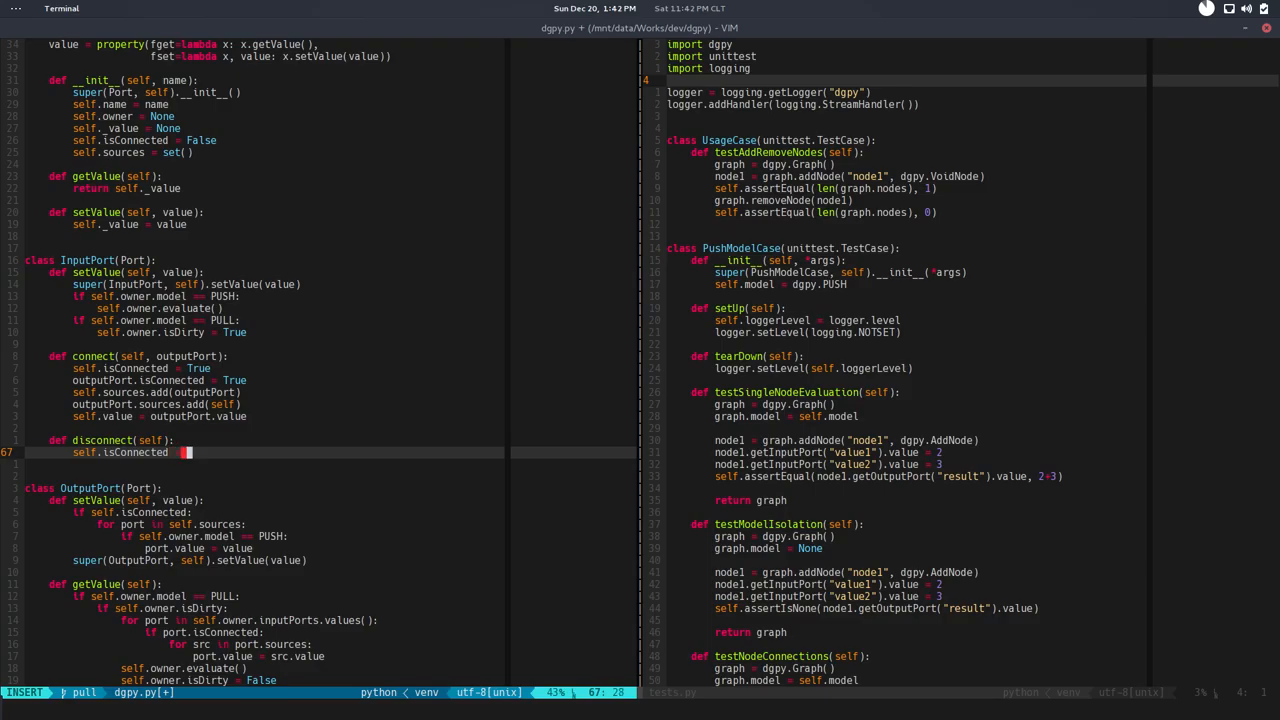
# Step: Set self.isConnected = False and assign port = self.sources.pop(0)
pyautogui.write('False')
pyautogui.write('self.source')
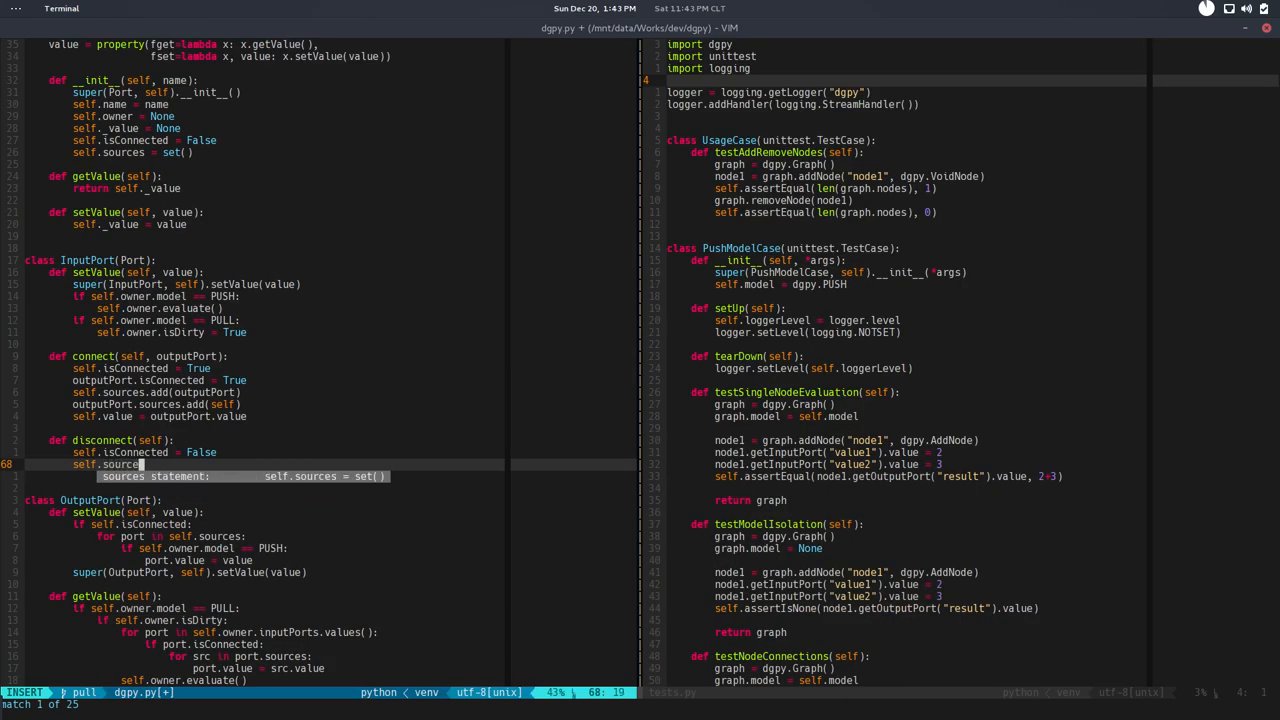
pyautogui.write('.pop')
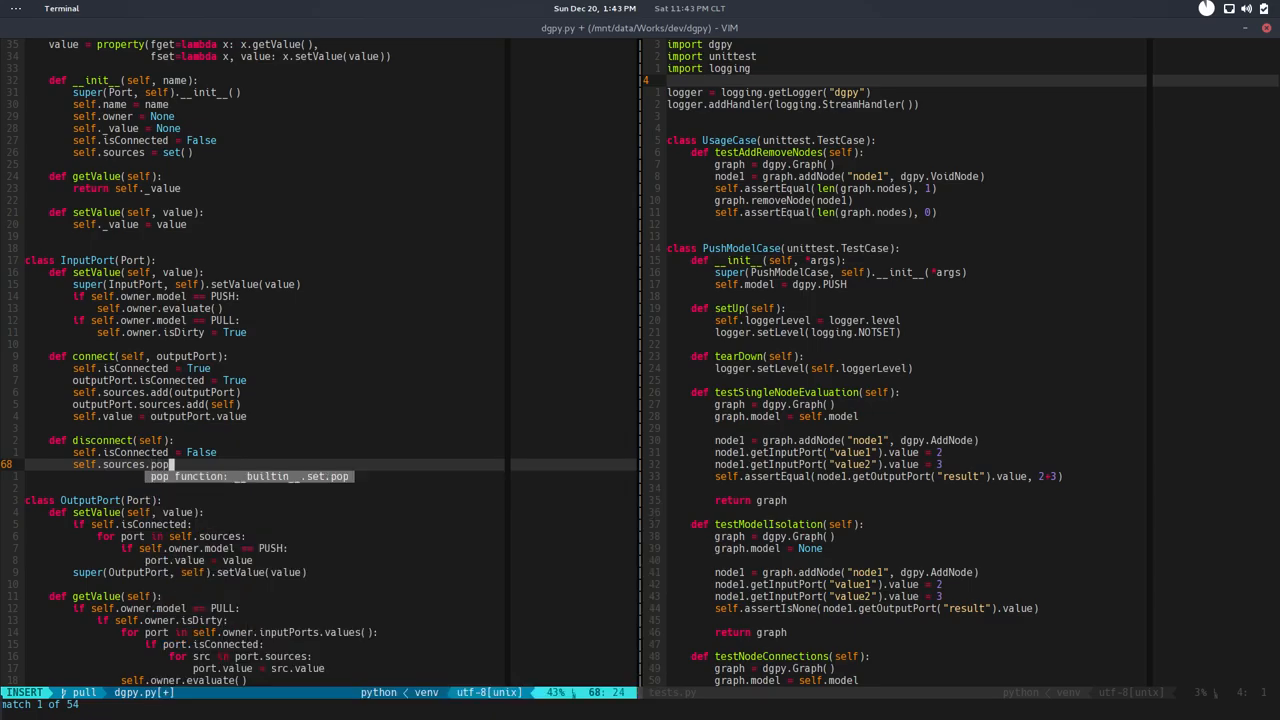
pyautogui.write('(0)')
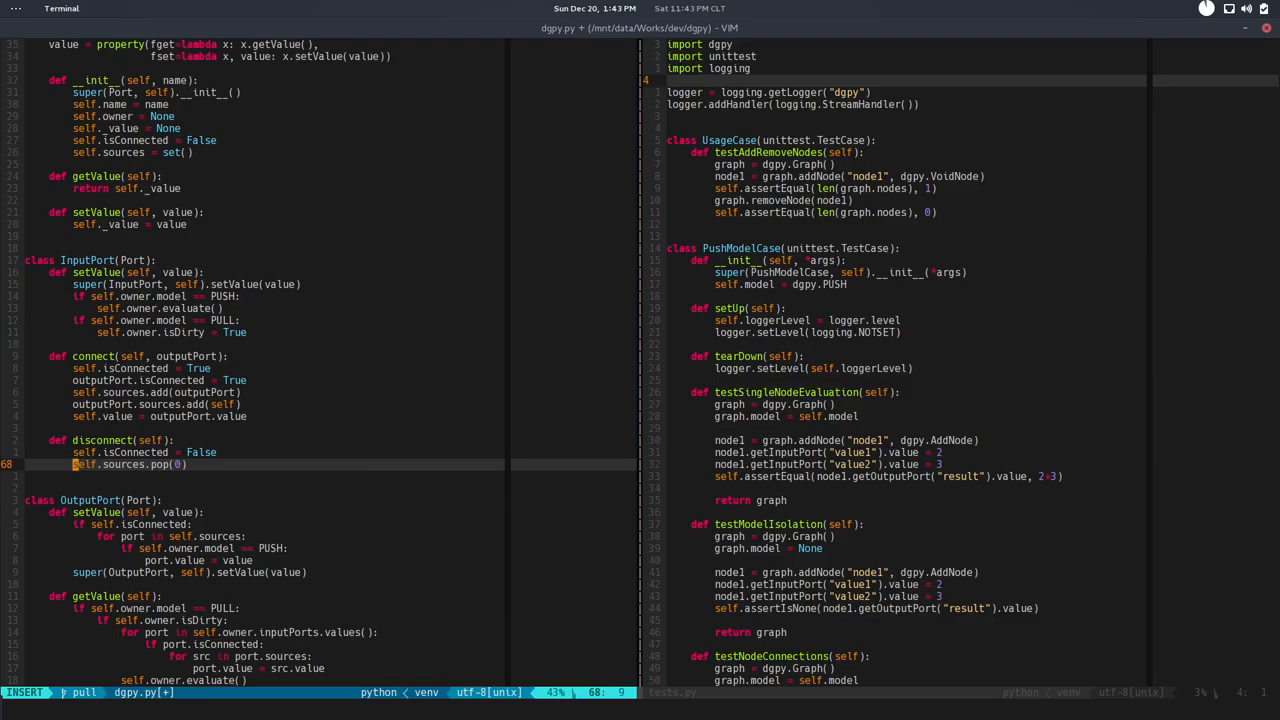
pyautogui.write('port =')
pyautogui.write('port.')
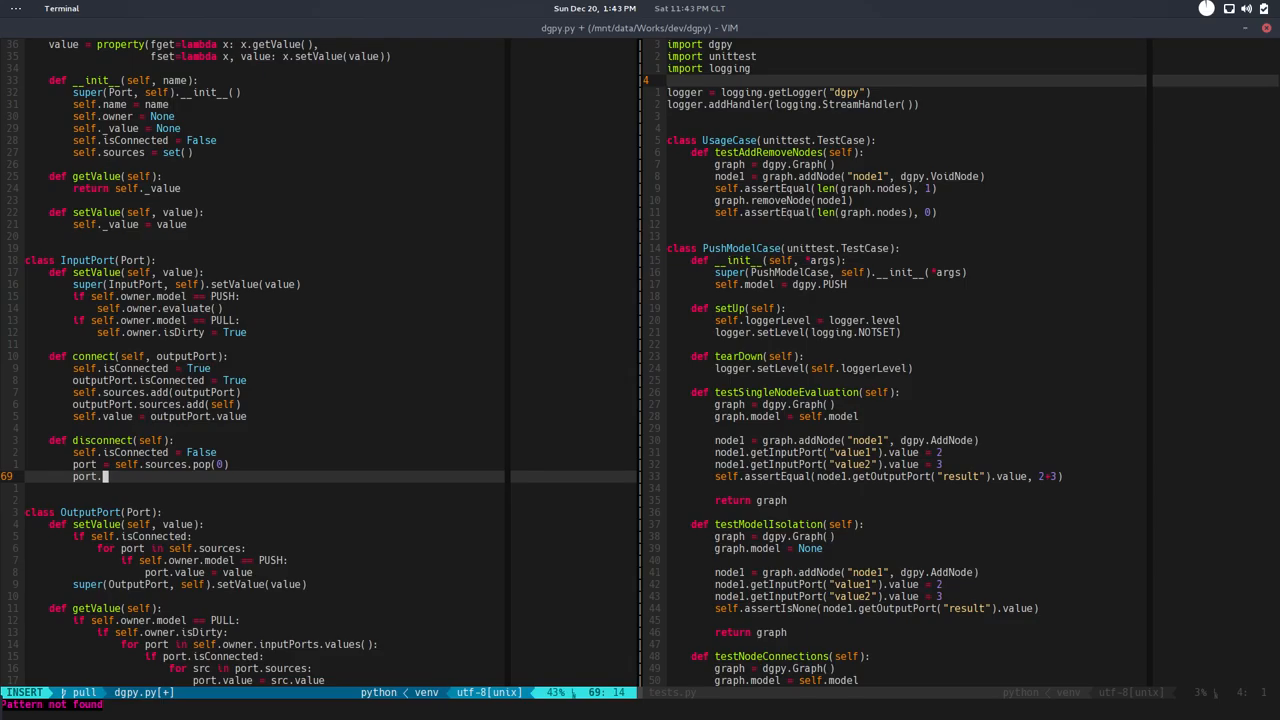
# Step: Continue the body by removing the port from self.sources using autocompletion
pyautogui.write('sources.')
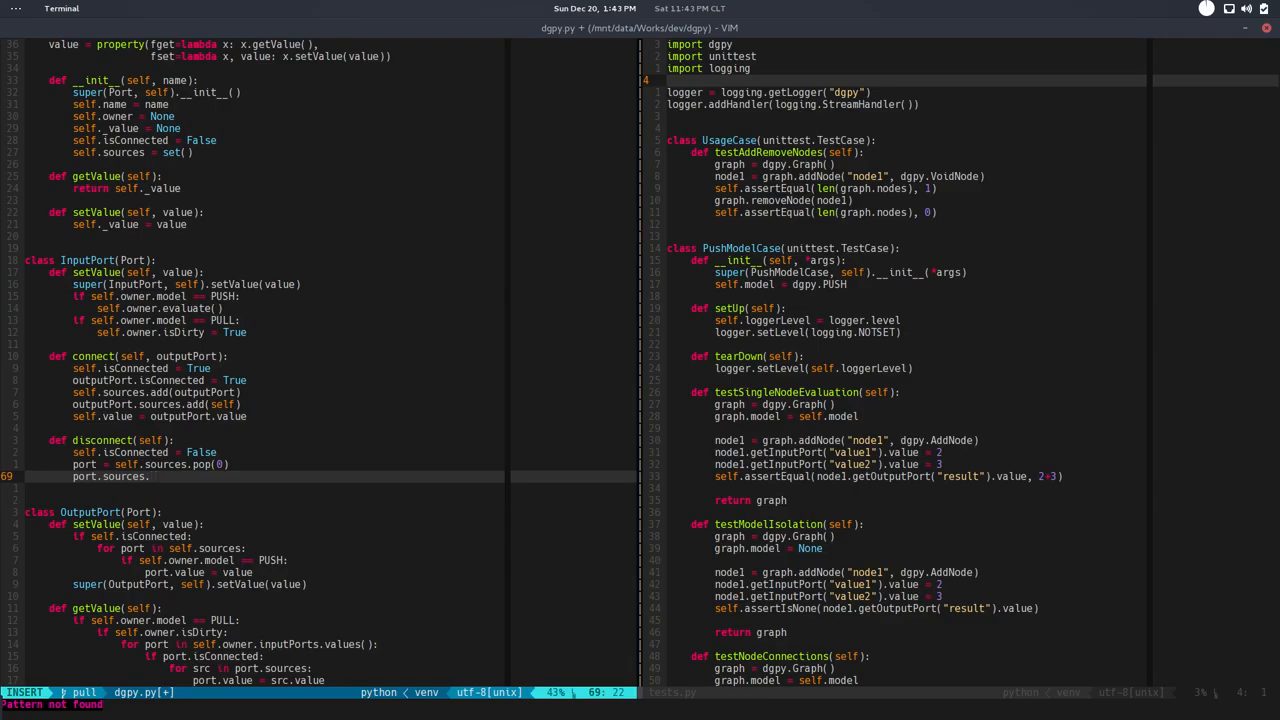
pyautogui.write('r')
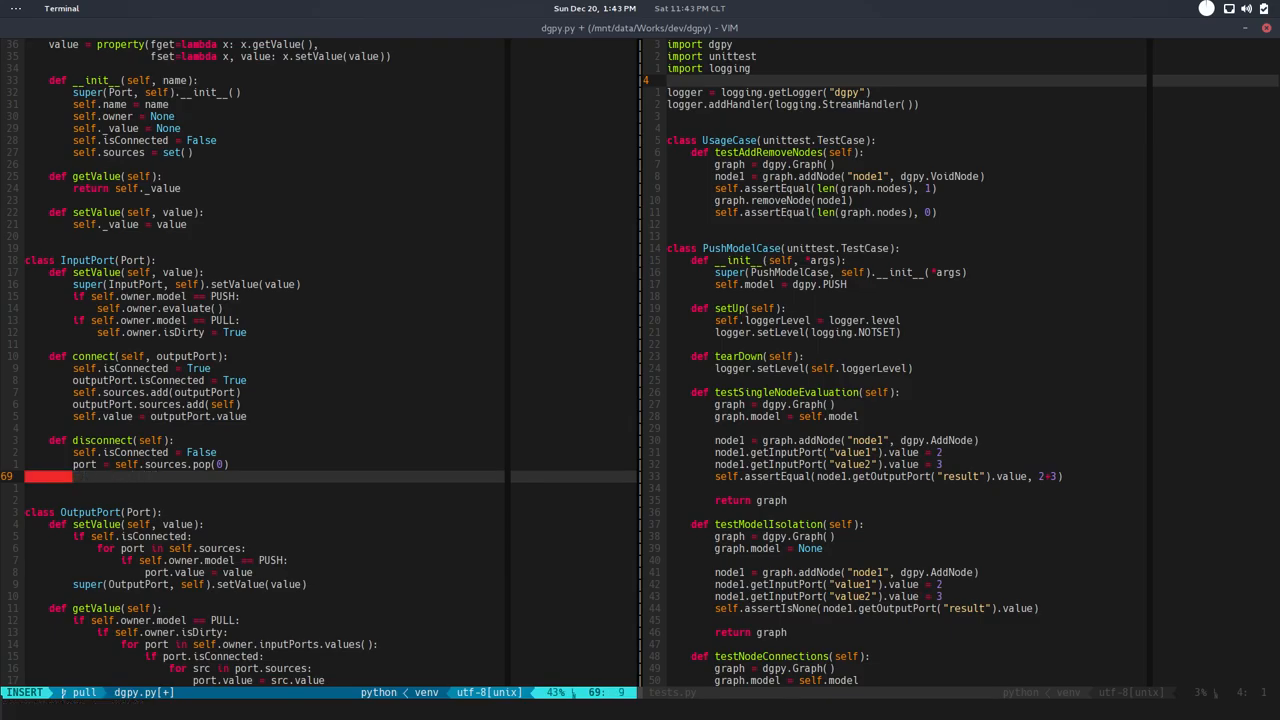
pyautogui.write('self.source')
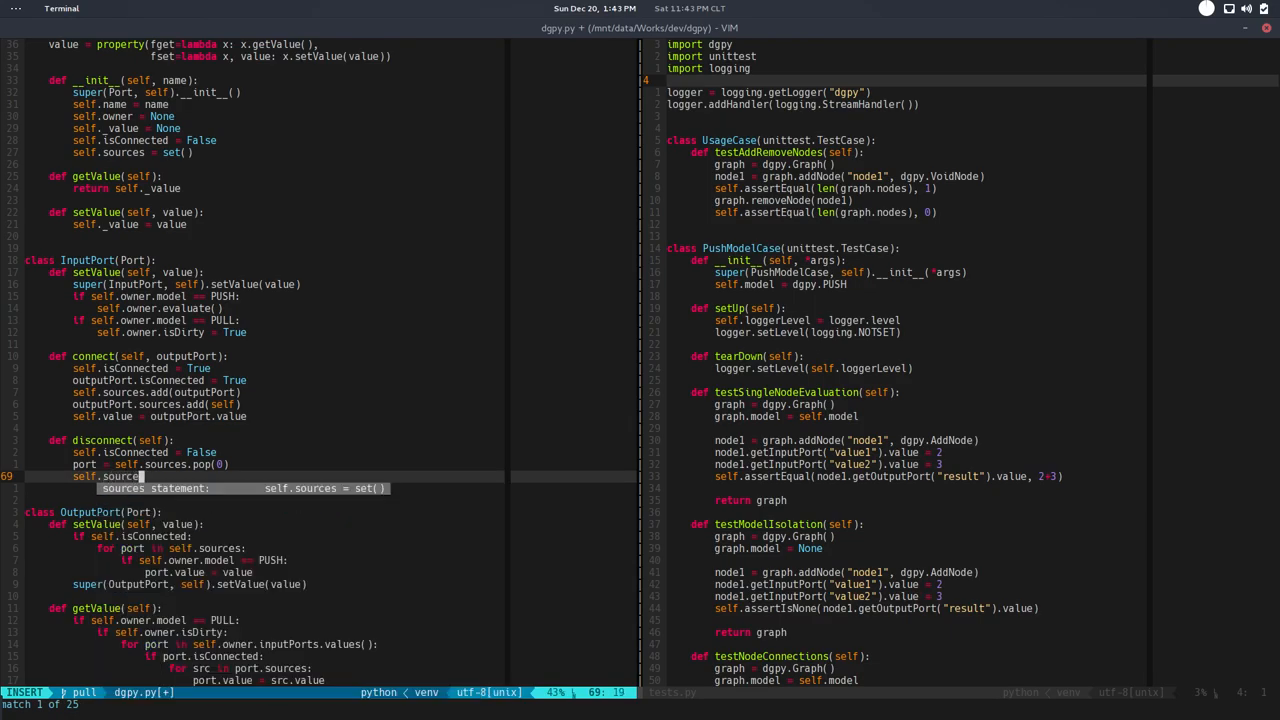
pyautogui.write('rem')
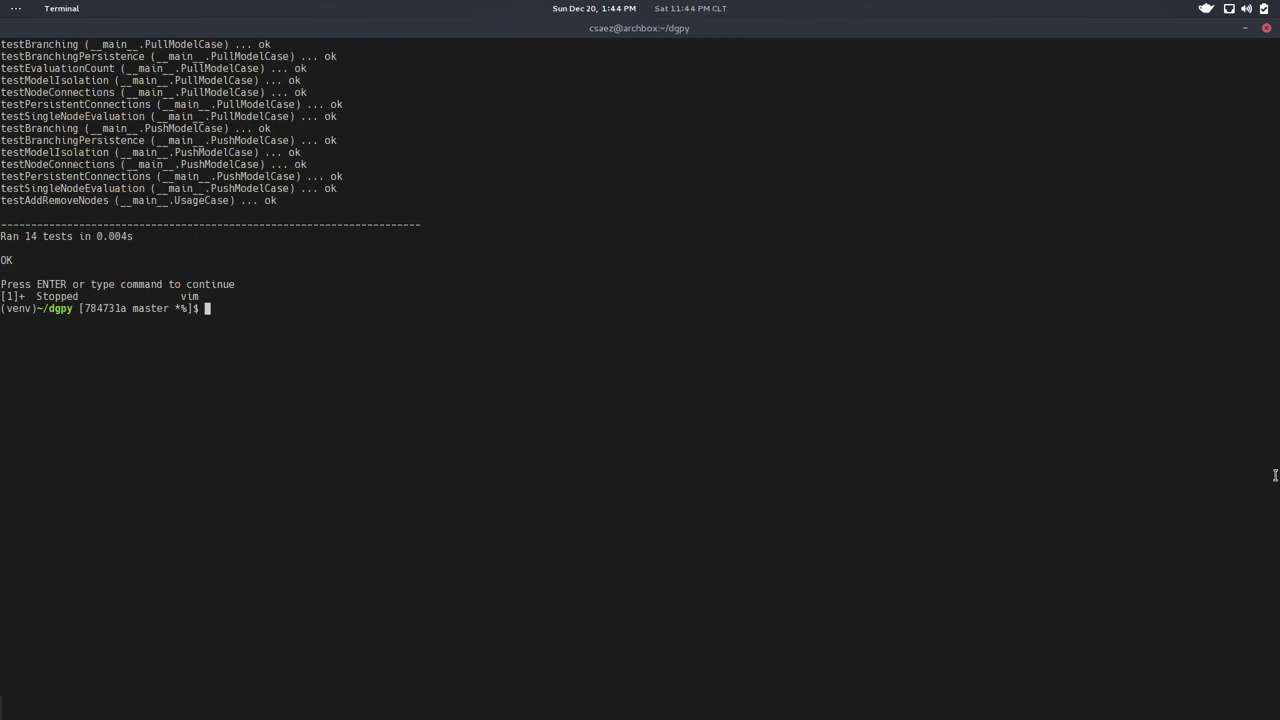
# Step: Run tests.py under coverage, report dgpy.py at 98% missing lines 67-69, and check git status
pyautogui.write('coverage run tests.py')
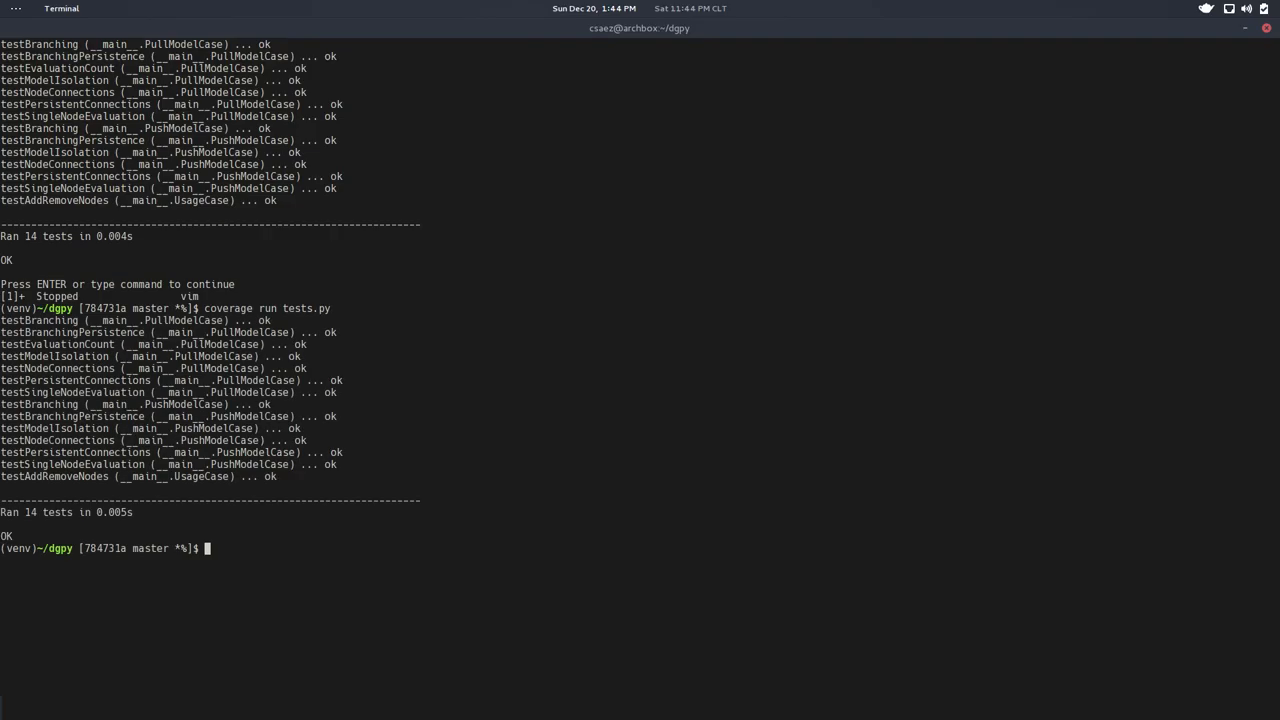
pyautogui.write('coverage report -m')
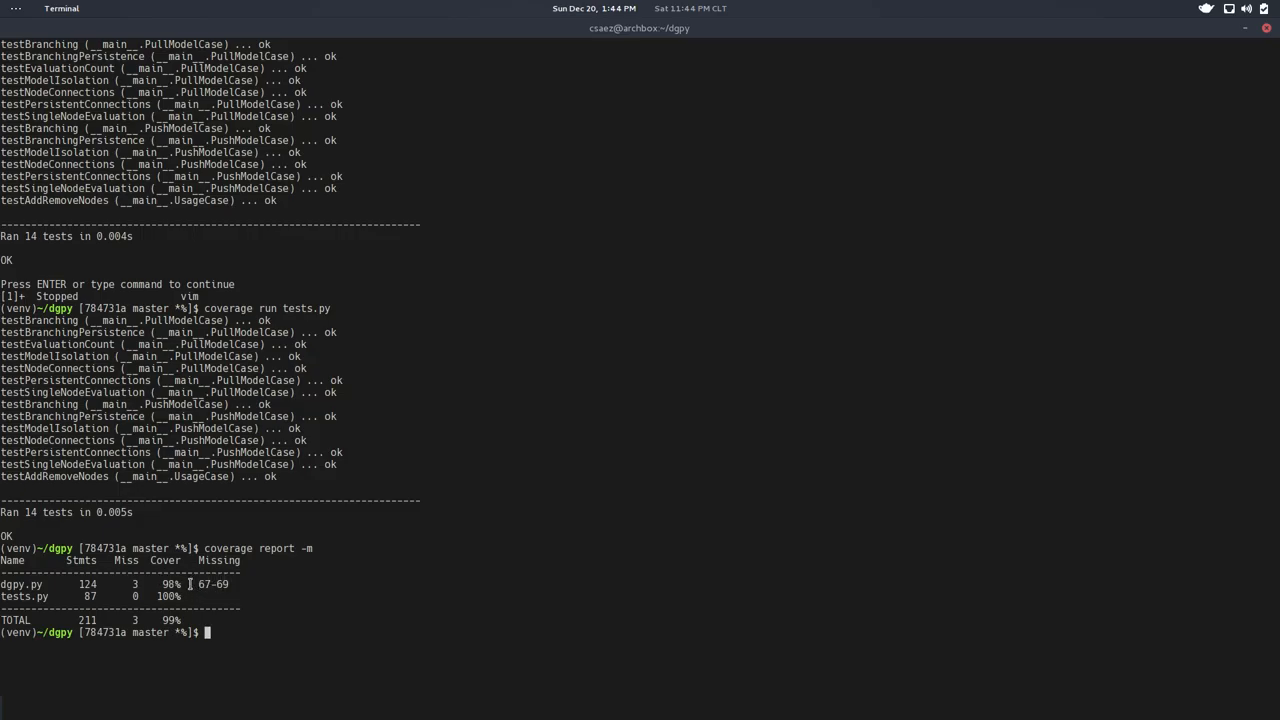
pyautogui.moveTo(352, 642)
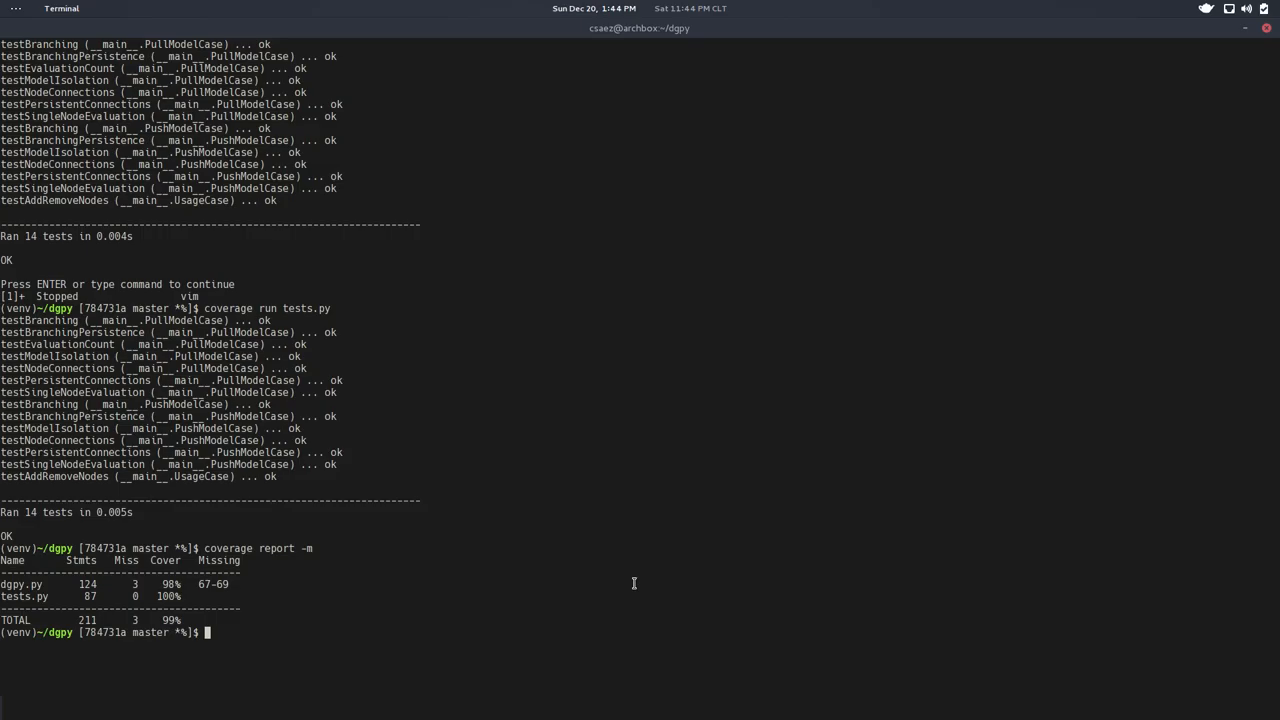
pyautogui.write('git st')
pyautogui.write('vim')
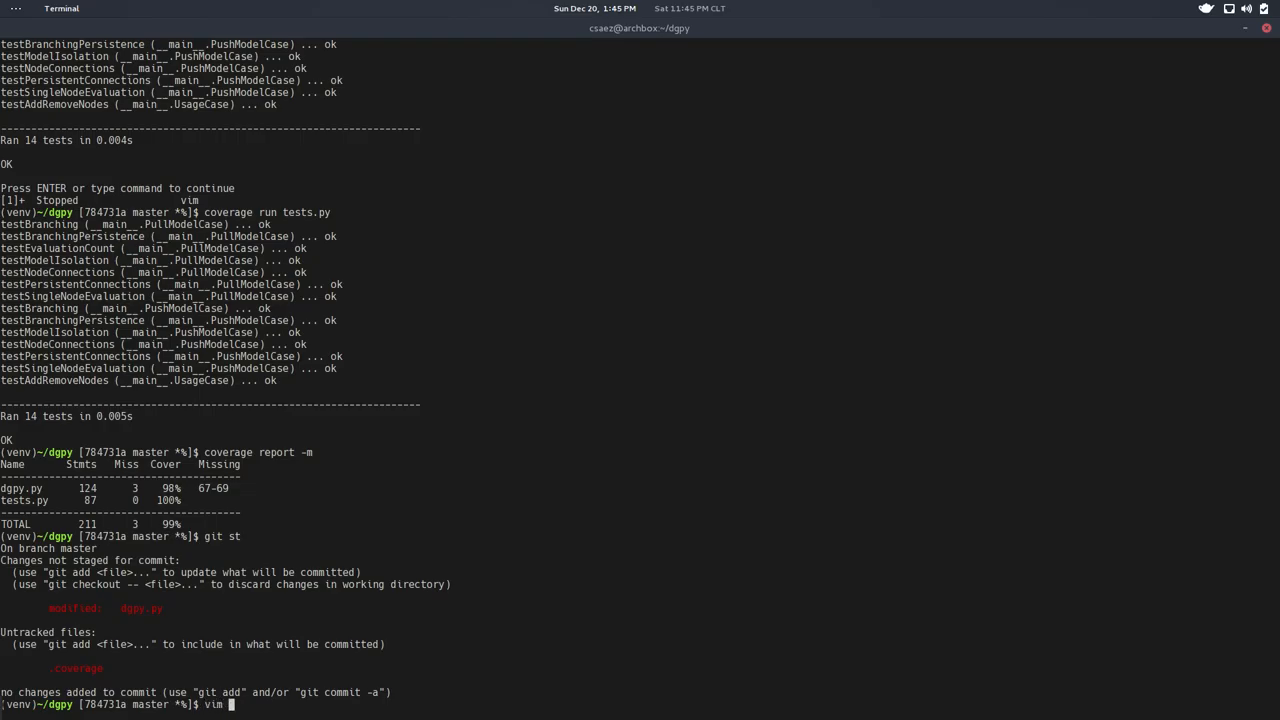
# Step: Add a .coverage line to .gitignore and save it so git shows nothing untracked
pyautogui.write('.gitig')
pyautogui.write('.covera')
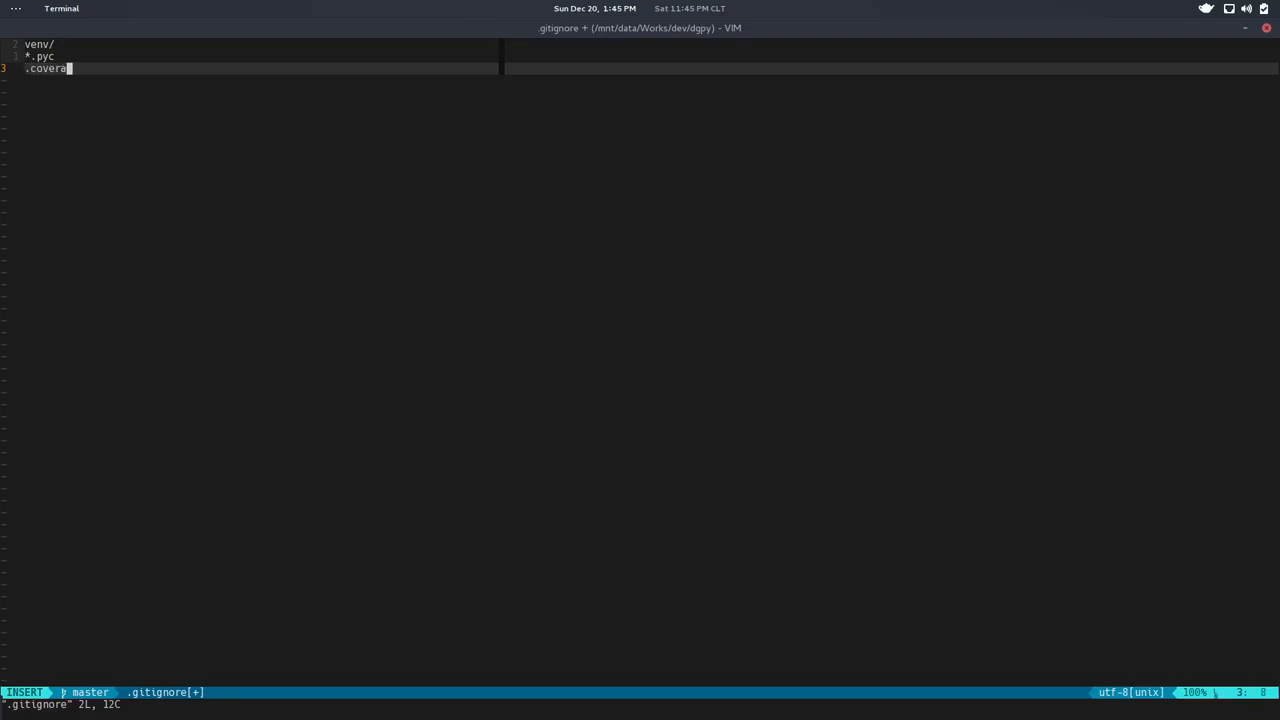
pyautogui.press('Escape')
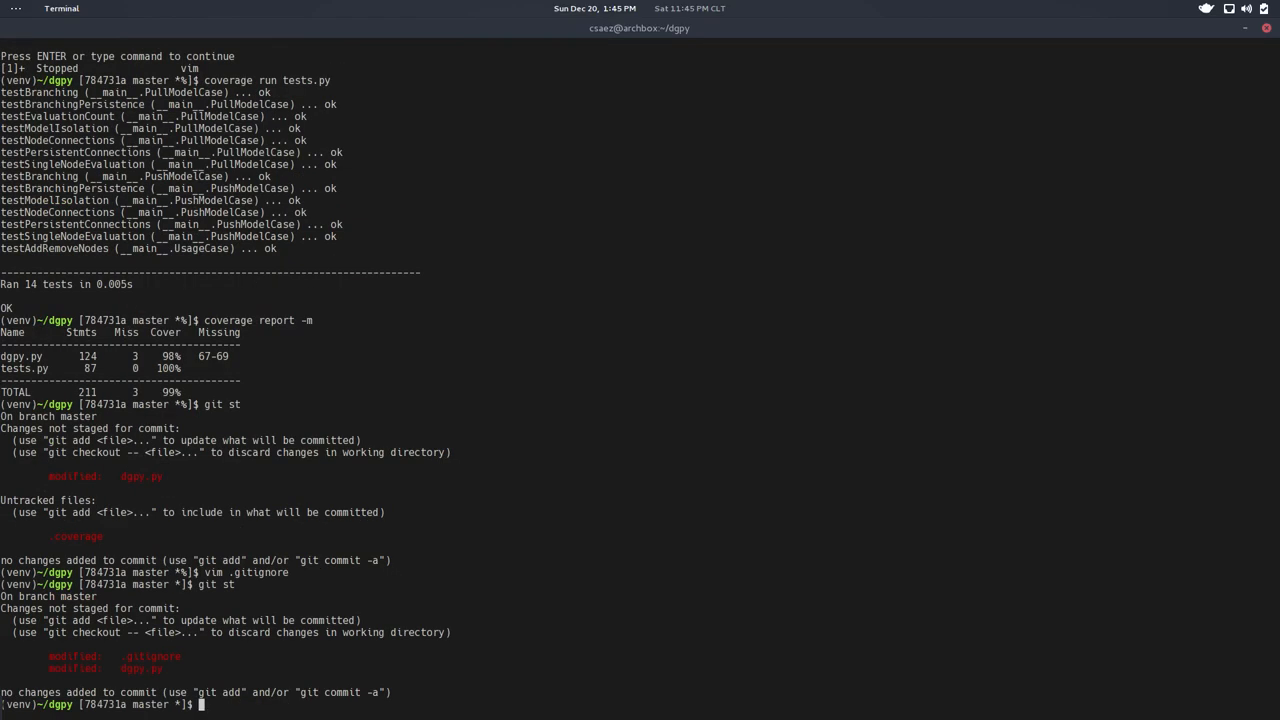
# Step: Start git ci -a and write the commit message "Disconnect implementation"
pyautogui.write('git')
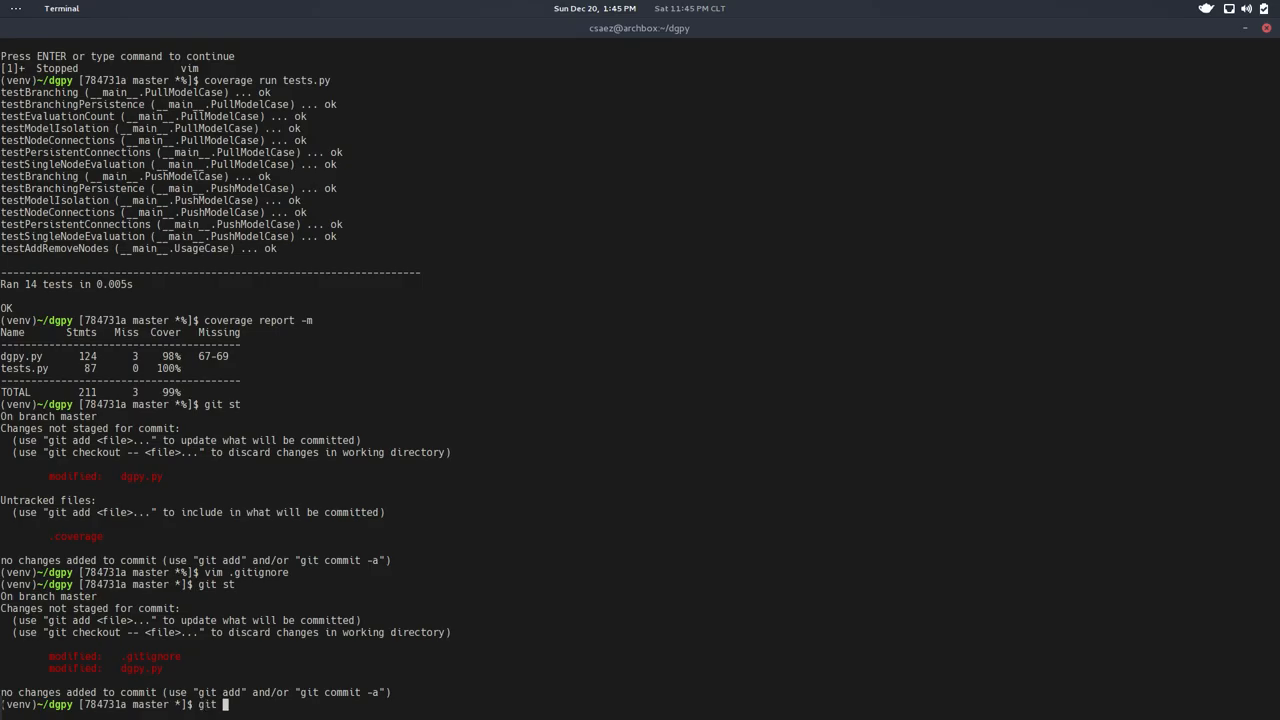
pyautogui.write('ci')
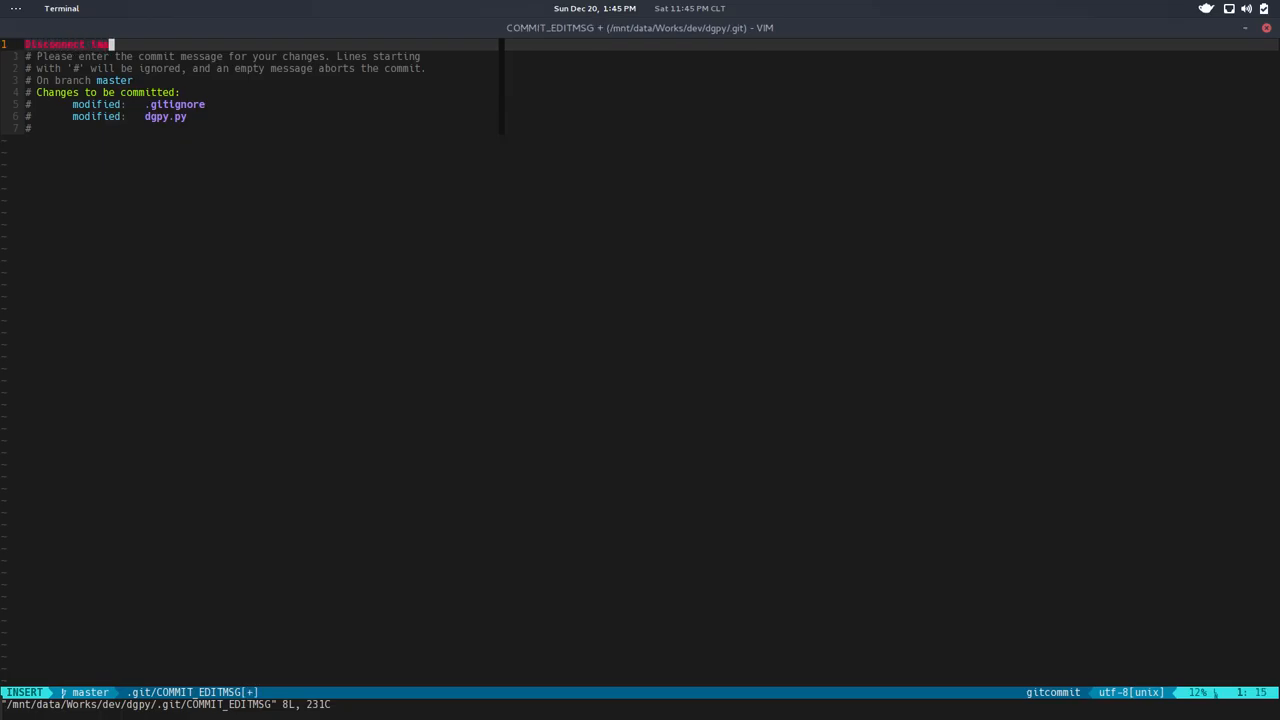
pyautogui.write('implementation')
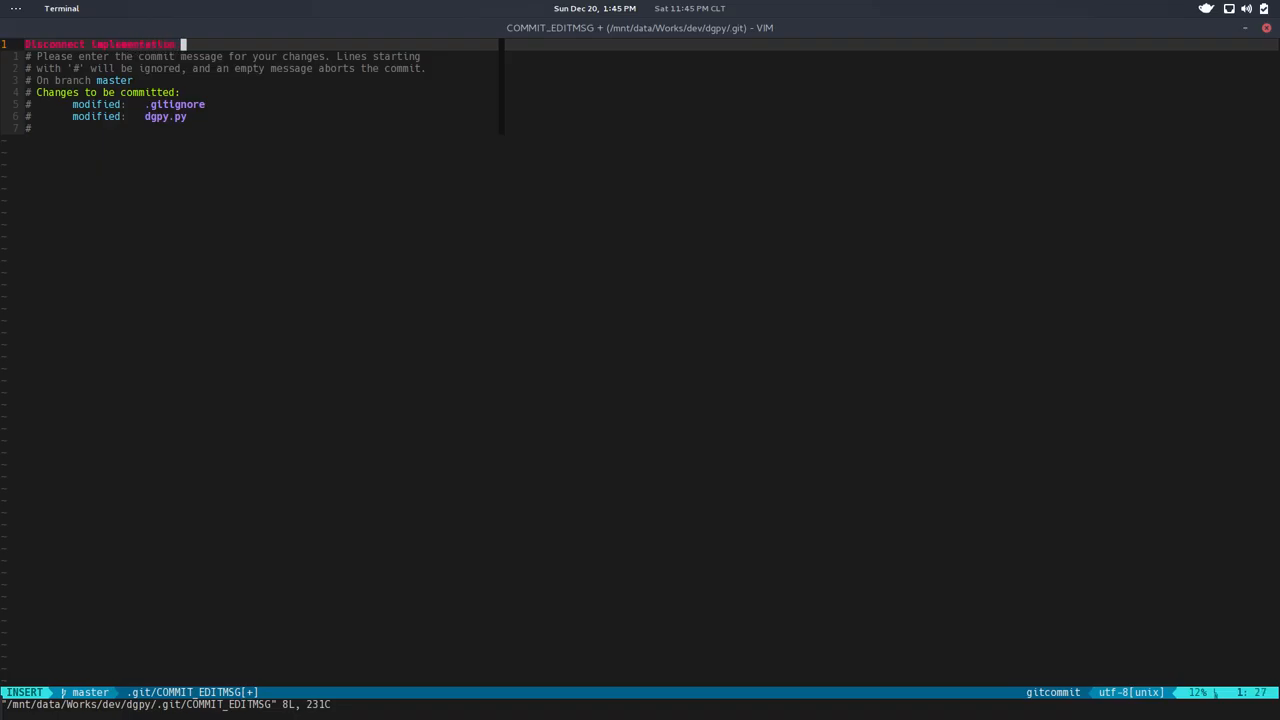